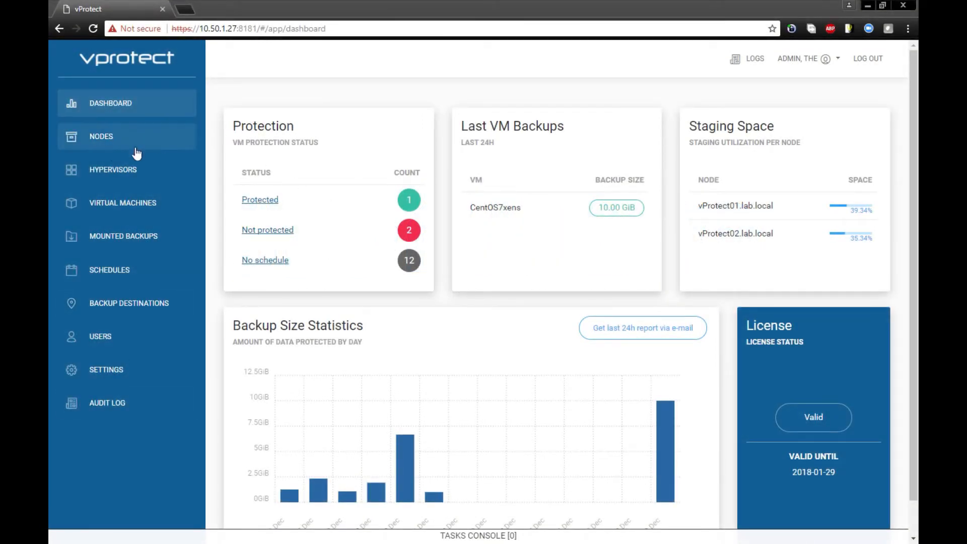
{"action": "mouse_move", "coordinate": [103, 172]}
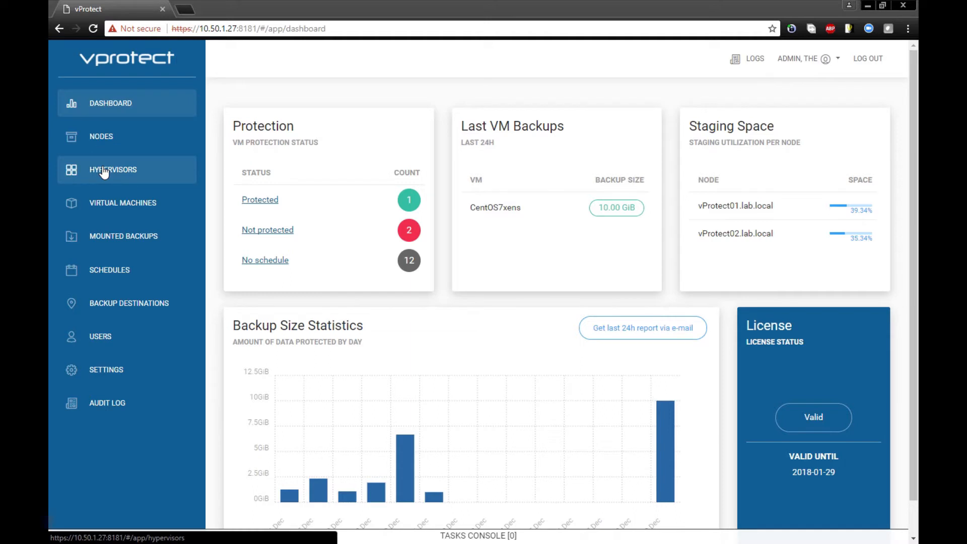
View the backup nodes list, then the list of configured hypervisors
{"action": "left_click", "coordinate": [101, 136]}
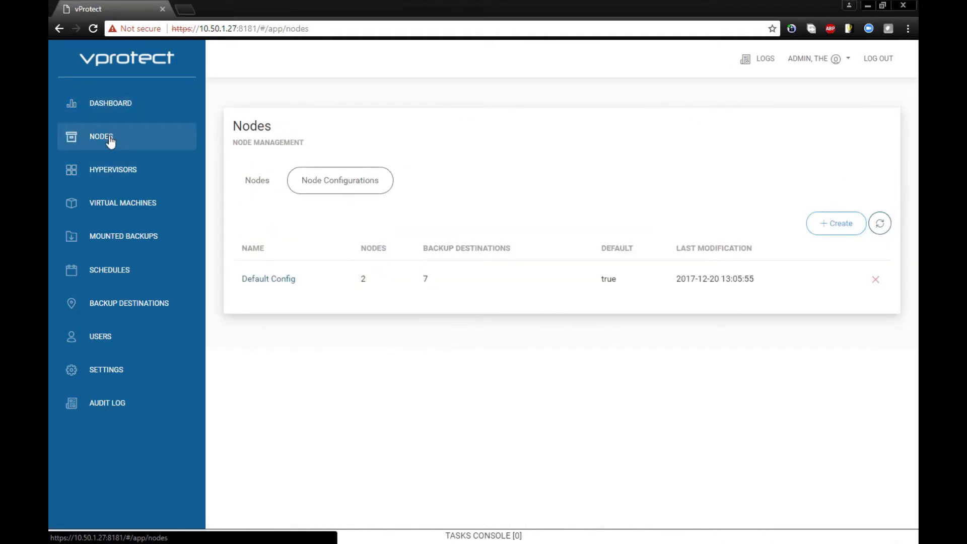
{"action": "left_click", "coordinate": [257, 180]}
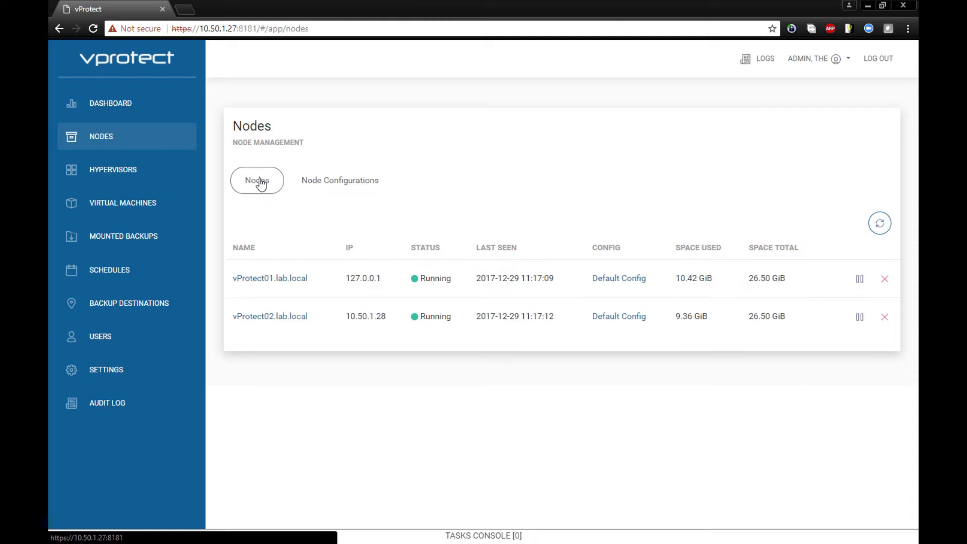
{"action": "left_click", "coordinate": [112, 169]}
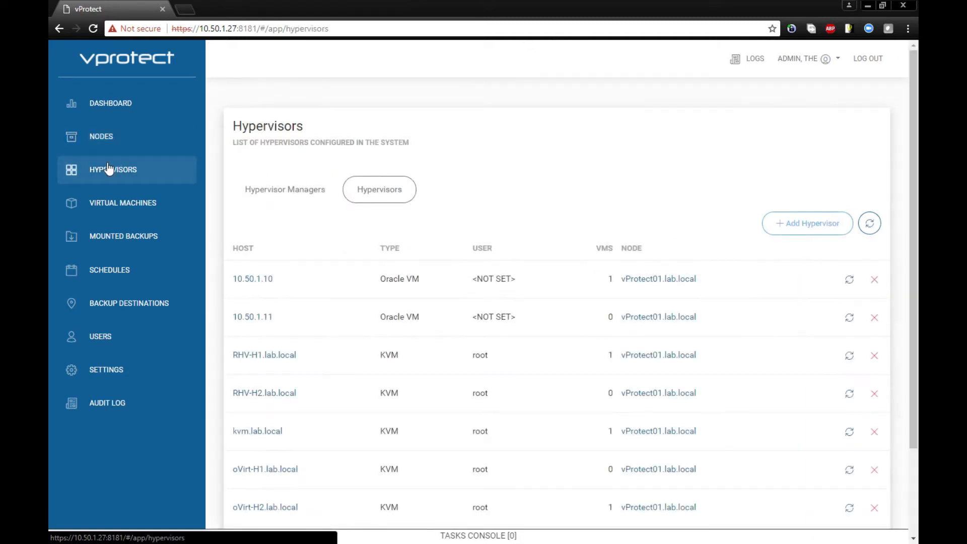
{"action": "mouse_move", "coordinate": [807, 223]}
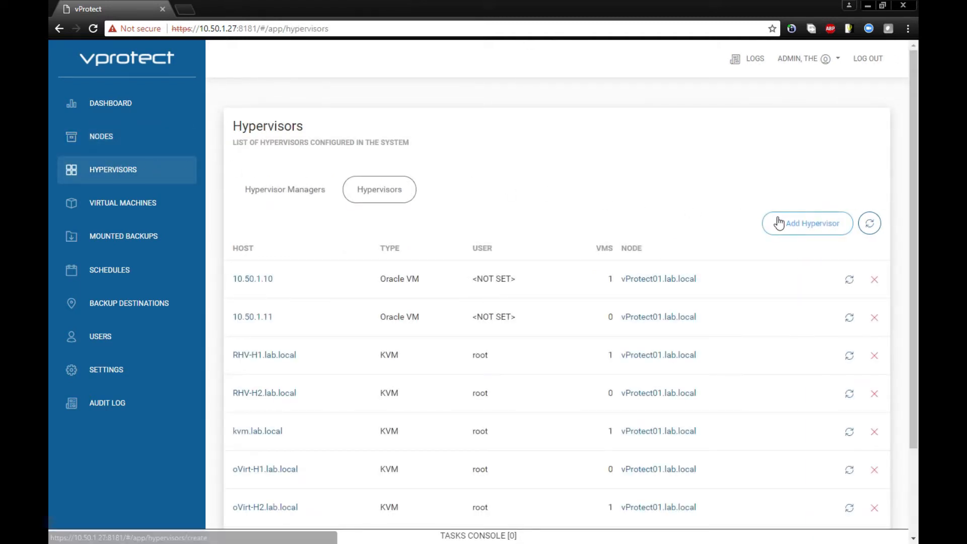
Add hypervisor xenserver72.lab.local, user root, type Citrix XenServer, node vProtect02.lab.local
{"action": "left_click", "coordinate": [806, 224]}
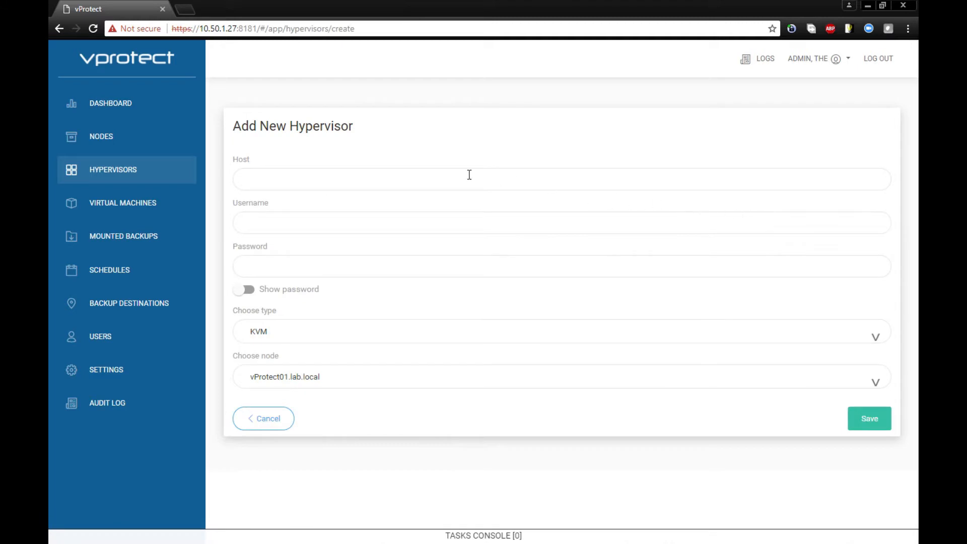
{"action": "type", "text": "xenserver72.lab.local"}
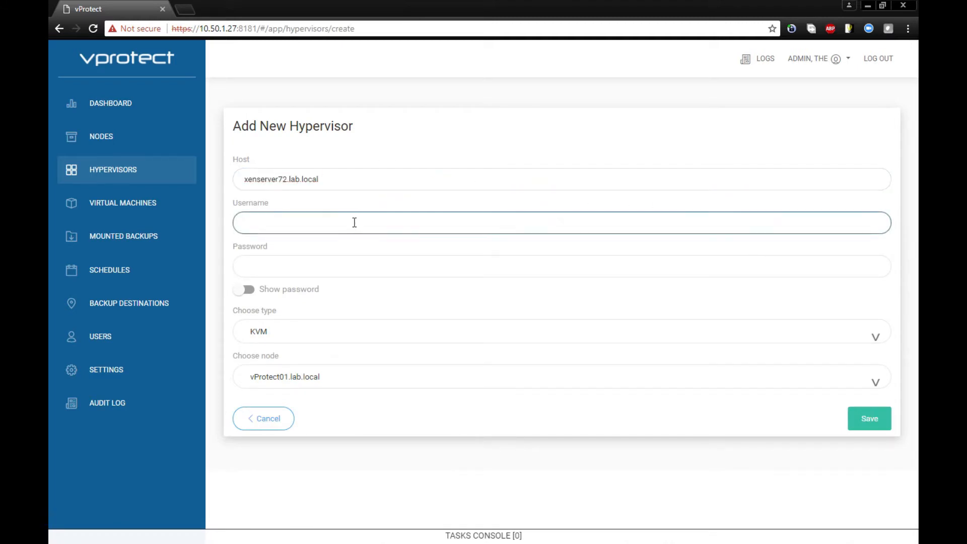
{"action": "type", "text": "root"}
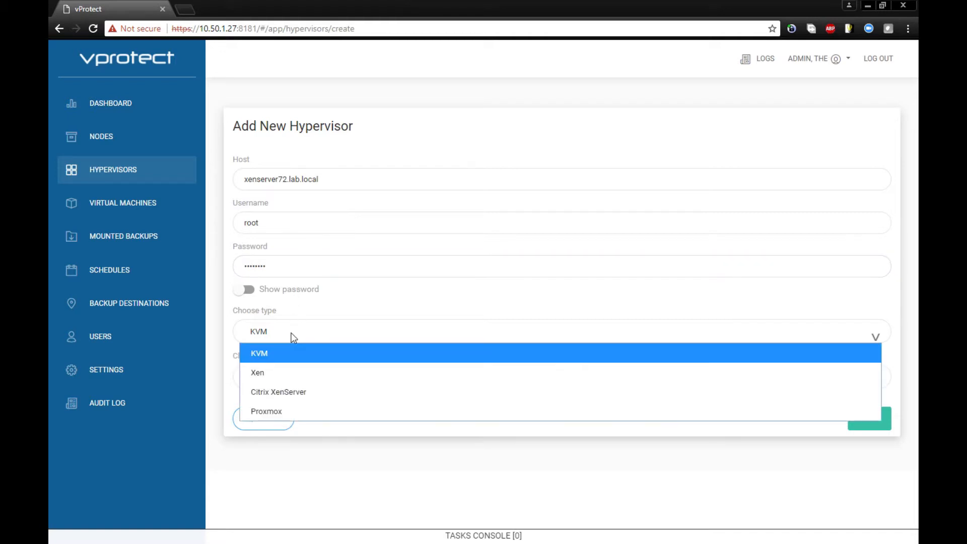
{"action": "left_click", "coordinate": [259, 354]}
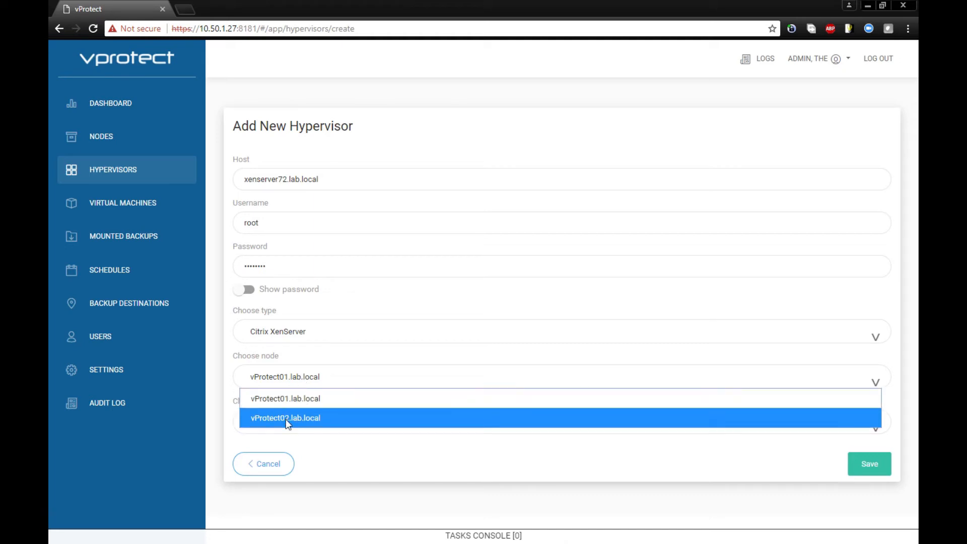
{"action": "left_click", "coordinate": [285, 417]}
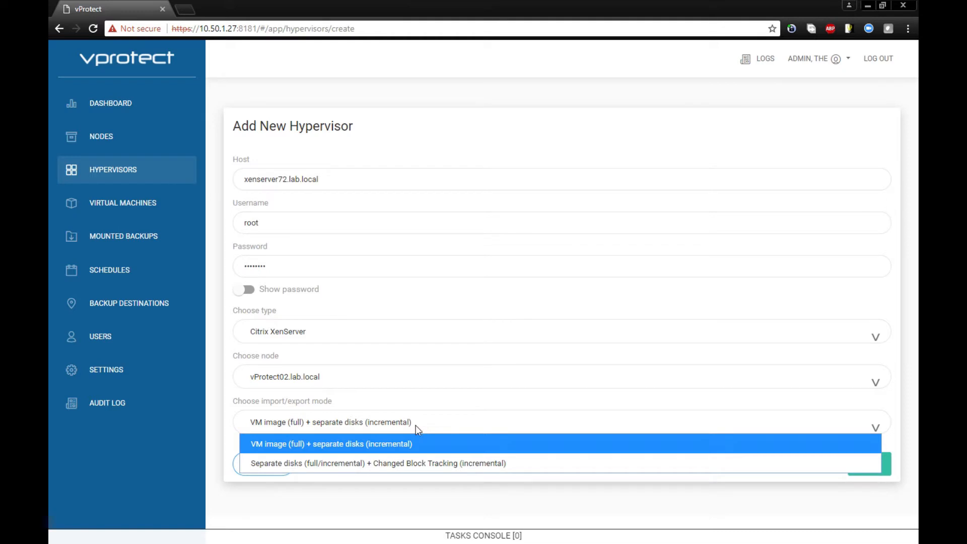
{"action": "mouse_move", "coordinate": [387, 463]}
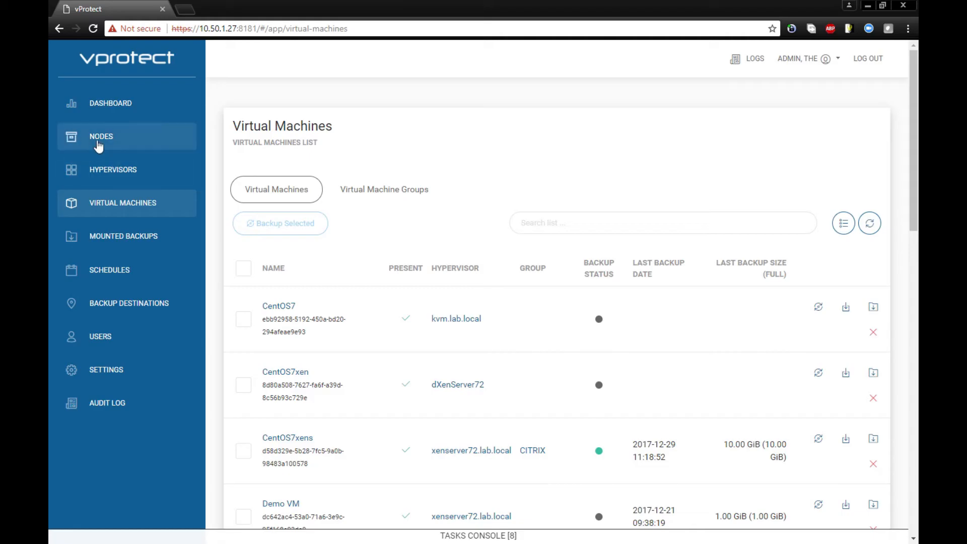
{"action": "left_click", "coordinate": [101, 136]}
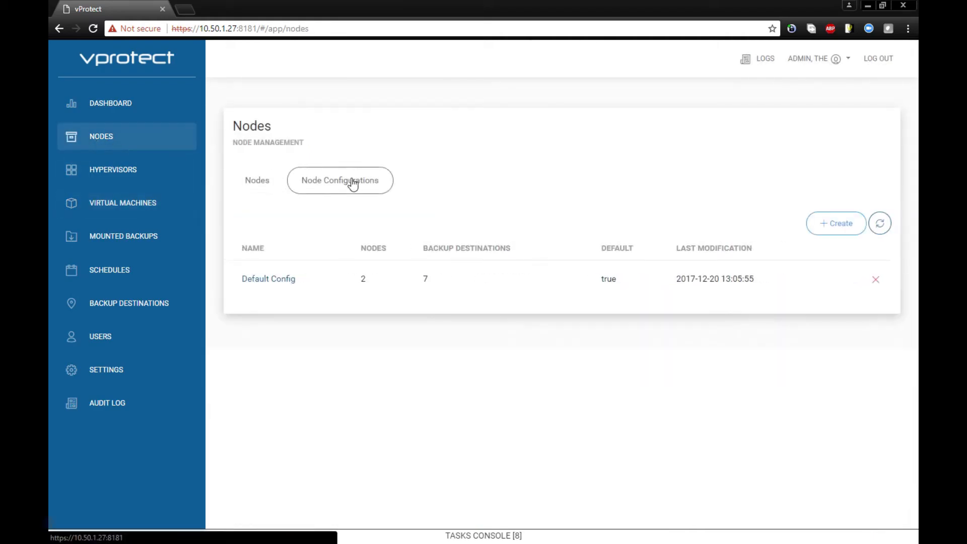
{"action": "left_click", "coordinate": [267, 279]}
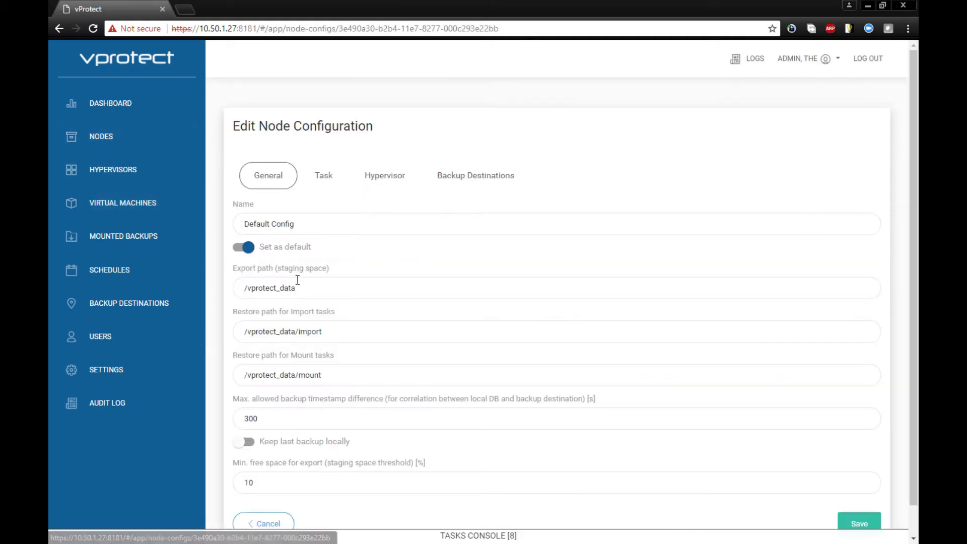
{"action": "left_click", "coordinate": [383, 175]}
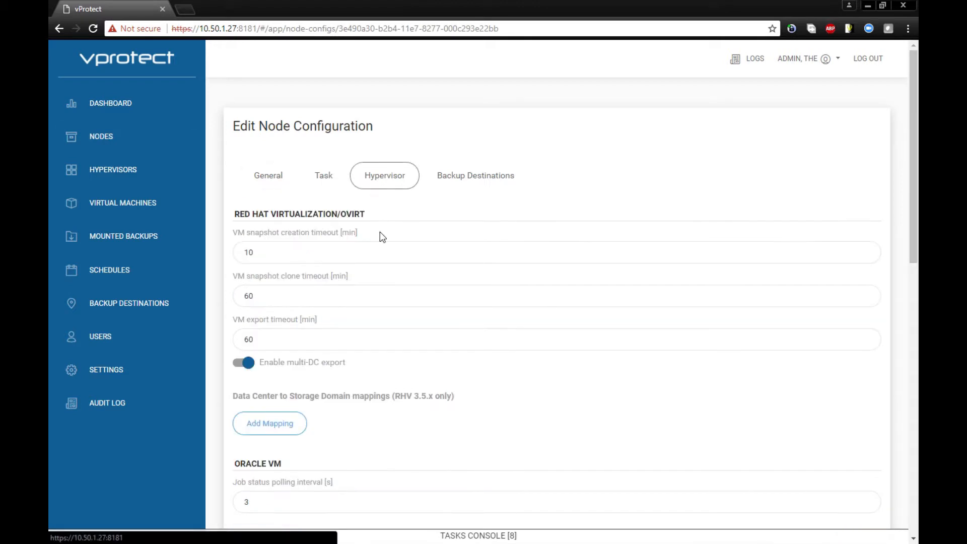
{"action": "scroll", "scroll_direction": "down", "scroll_amount": 3}
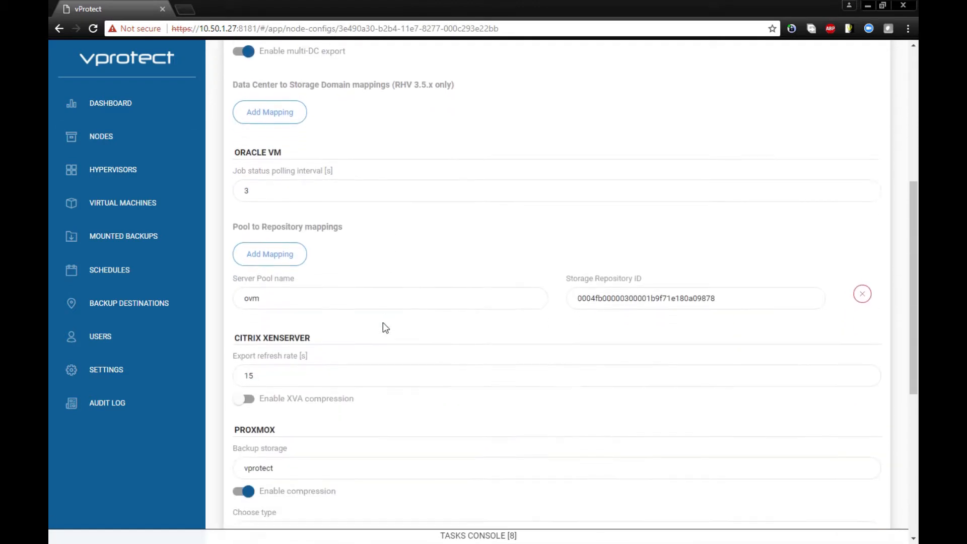
{"action": "scroll", "scroll_direction": "down", "scroll_amount": 3}
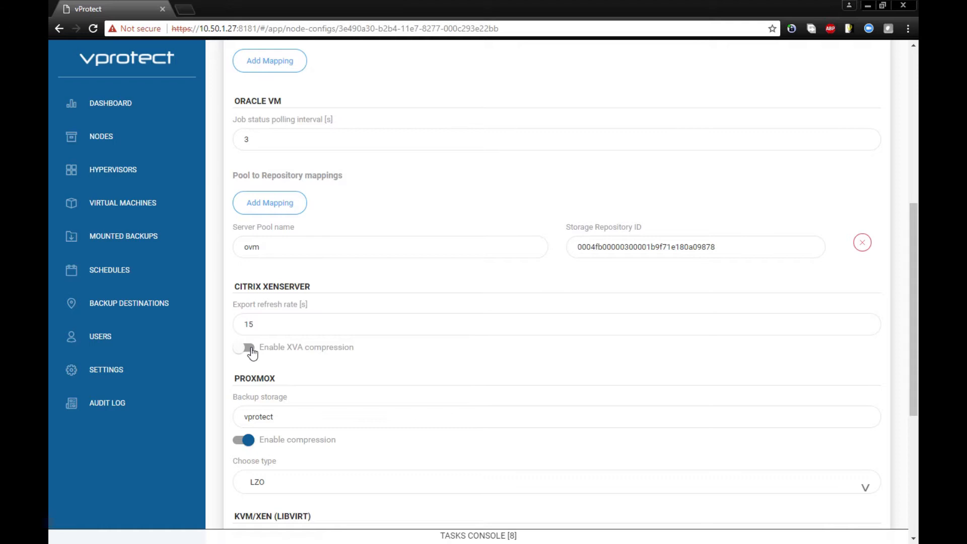
{"action": "left_click", "coordinate": [243, 348]}
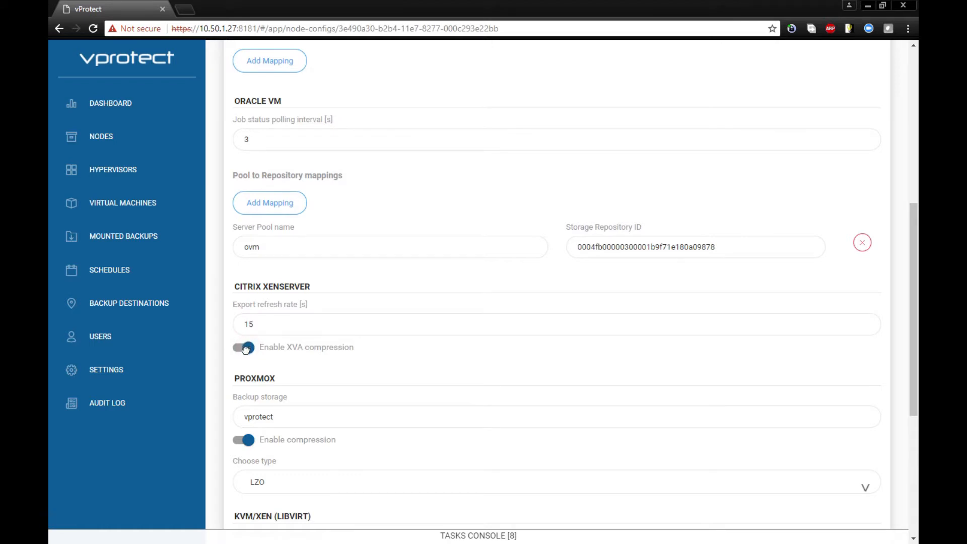
{"action": "left_click", "coordinate": [243, 347]}
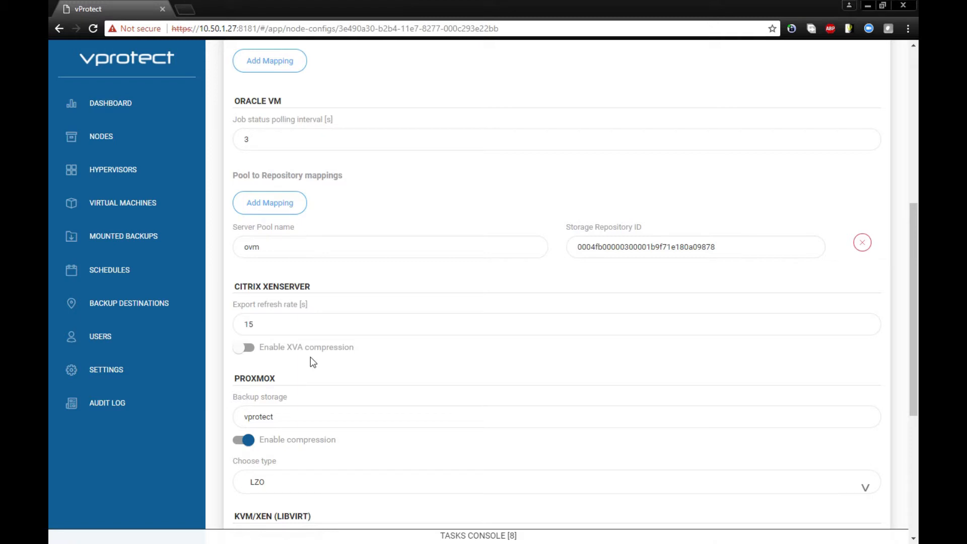
{"action": "mouse_move", "coordinate": [127, 203]}
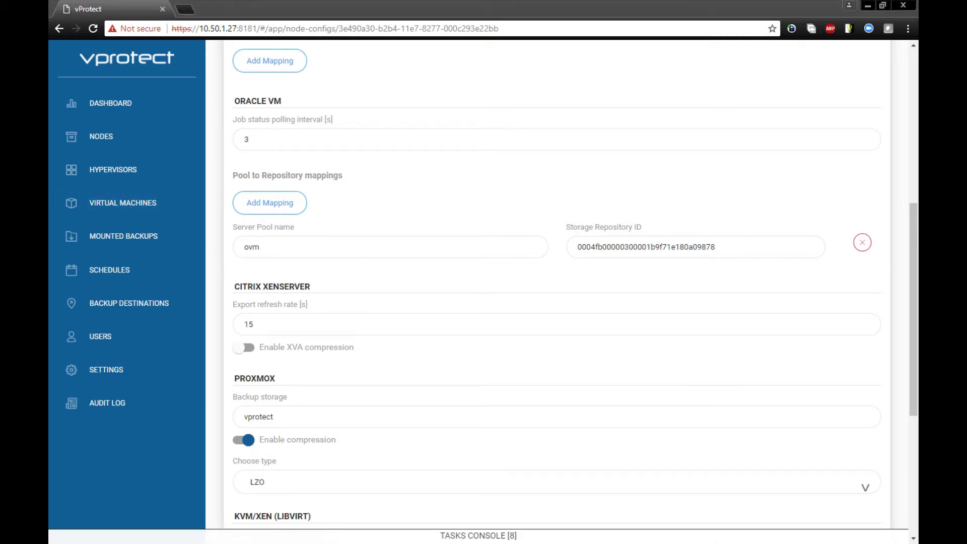
{"action": "left_click", "coordinate": [123, 203]}
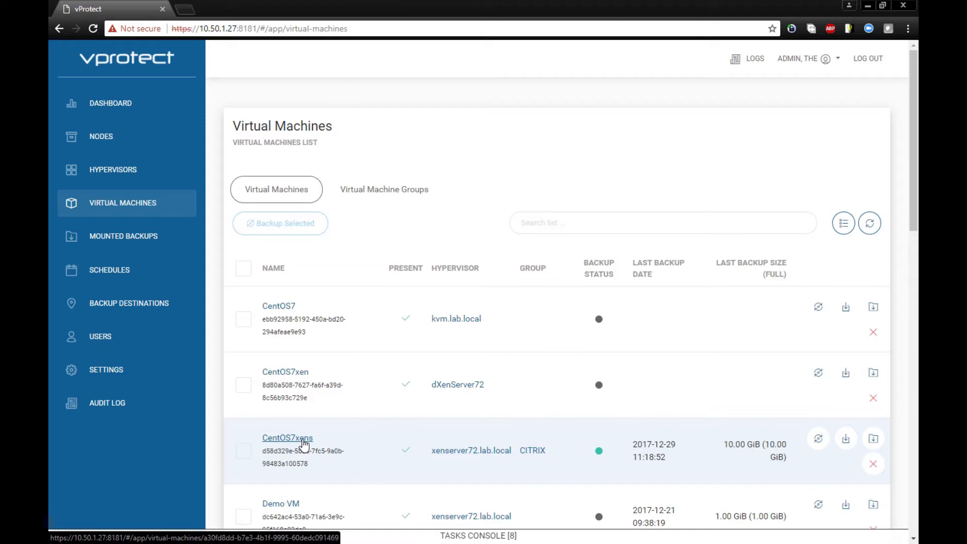
Save CentOS7xens with separate disks + Changed Block Tracking mode and quiesce off
{"action": "left_click", "coordinate": [287, 438]}
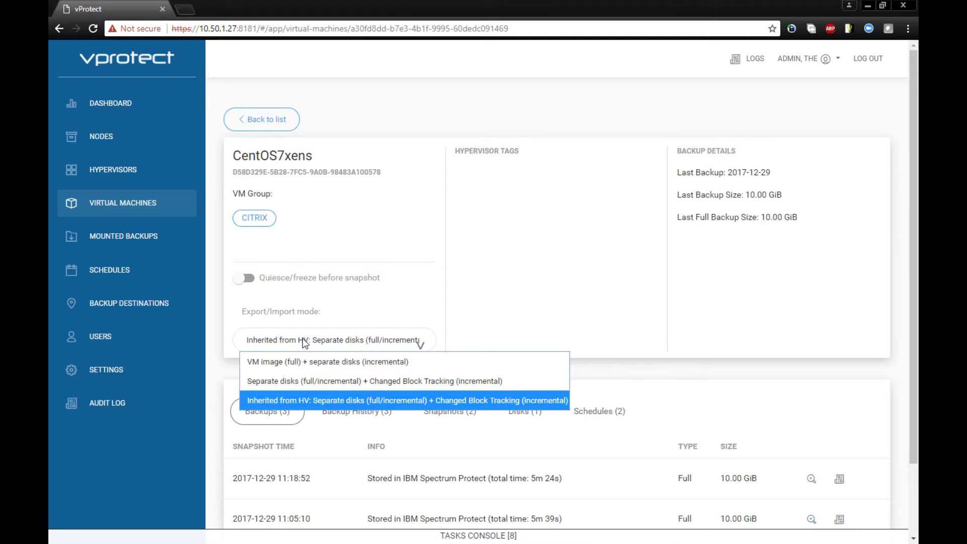
{"action": "mouse_move", "coordinate": [302, 380]}
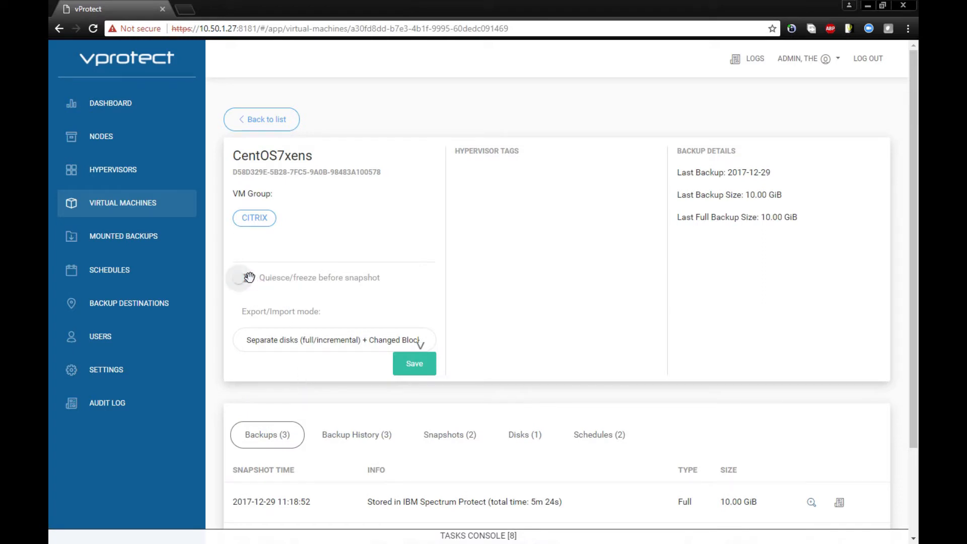
{"action": "left_click", "coordinate": [241, 278]}
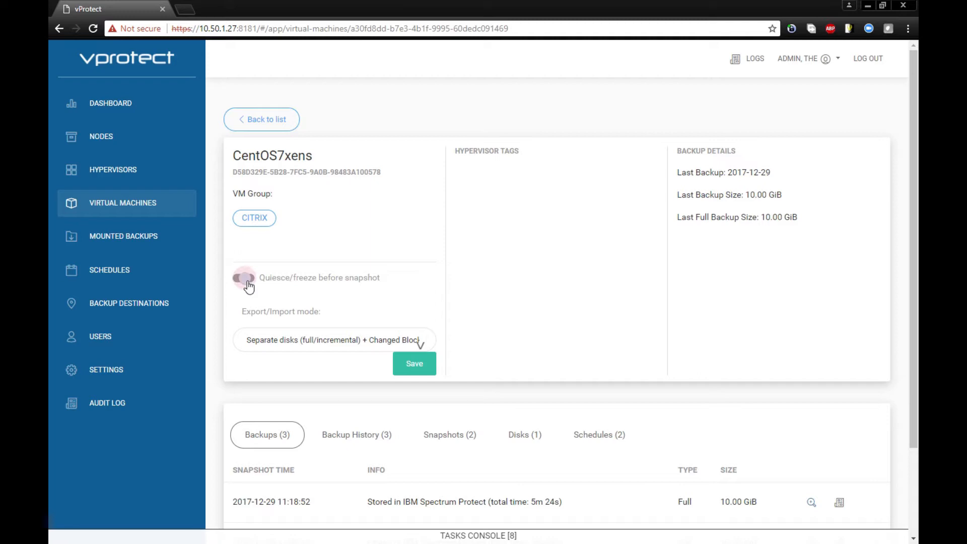
{"action": "left_click", "coordinate": [244, 278]}
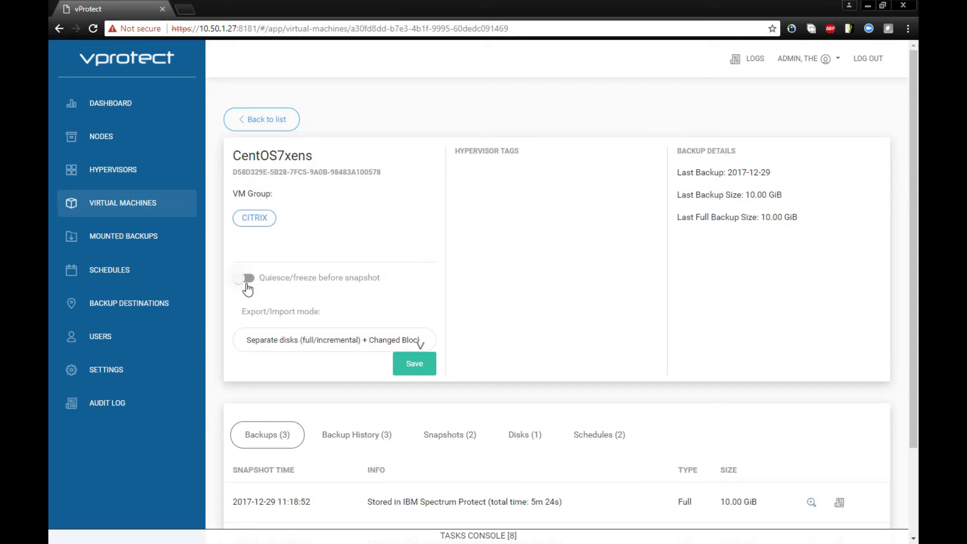
{"action": "left_click", "coordinate": [414, 363]}
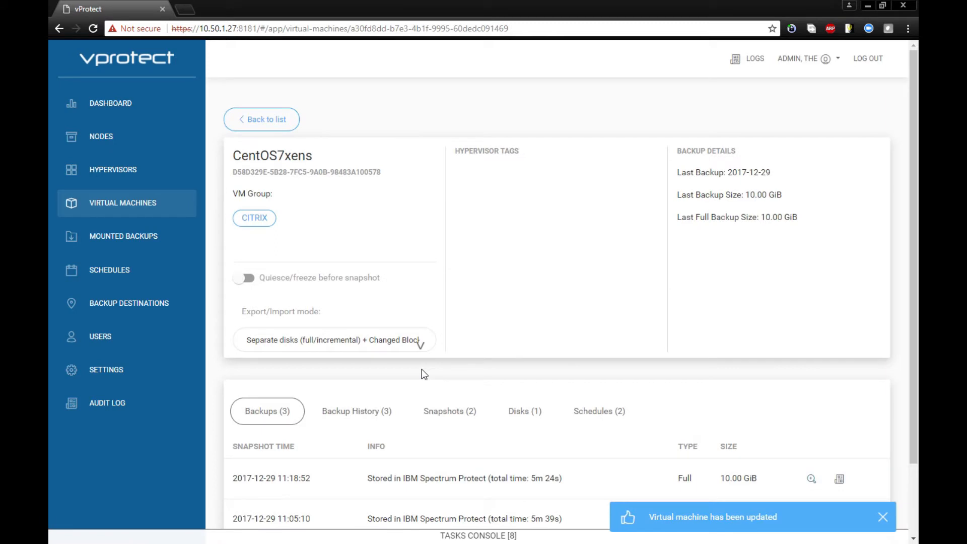
{"action": "mouse_move", "coordinate": [106, 206]}
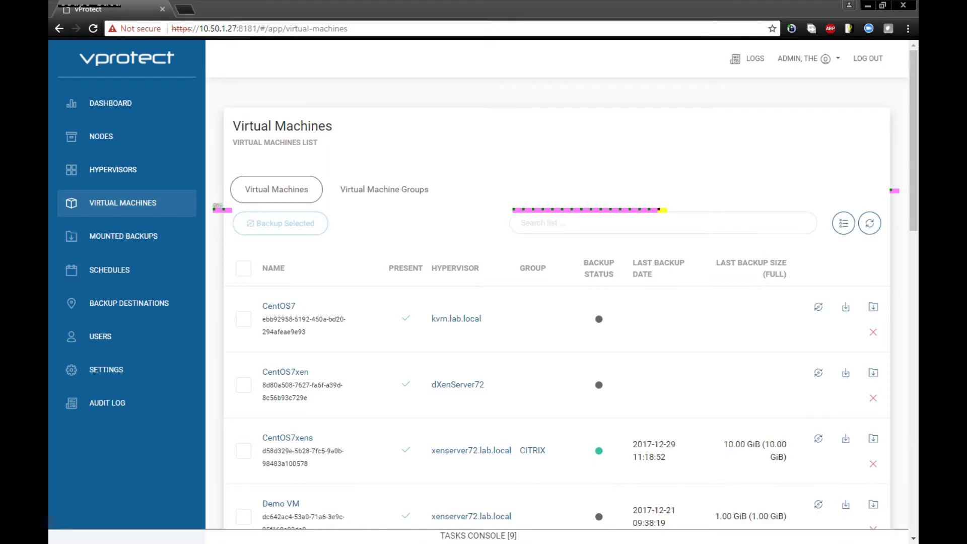
{"action": "mouse_move", "coordinate": [818, 372]}
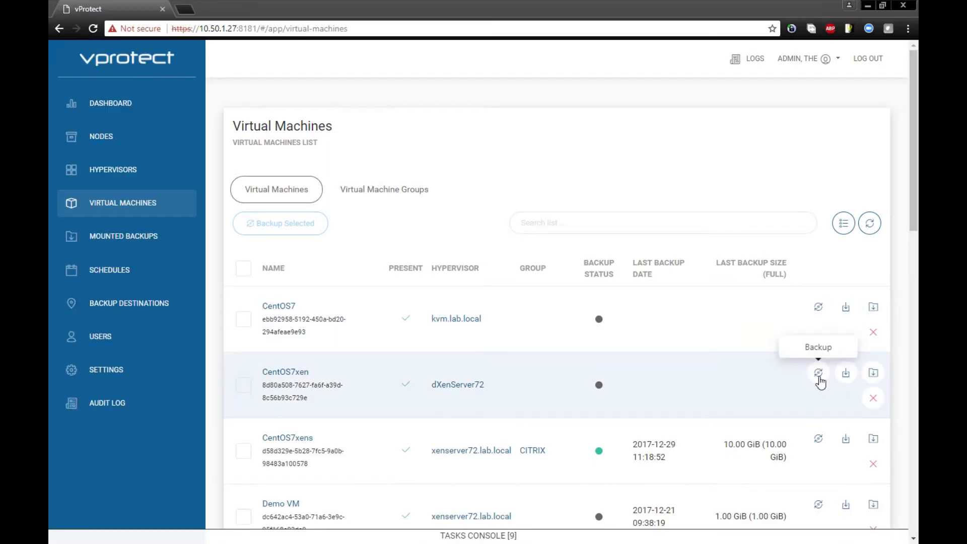
Submit a backup of CentOS7xen with the chosen destination and view its tasks
{"action": "left_click", "coordinate": [817, 373]}
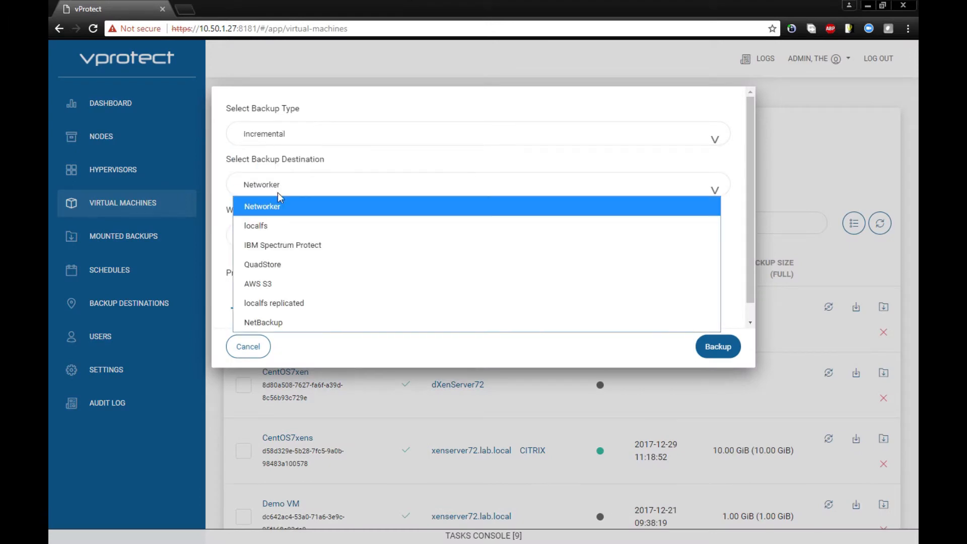
{"action": "left_click", "coordinate": [282, 244]}
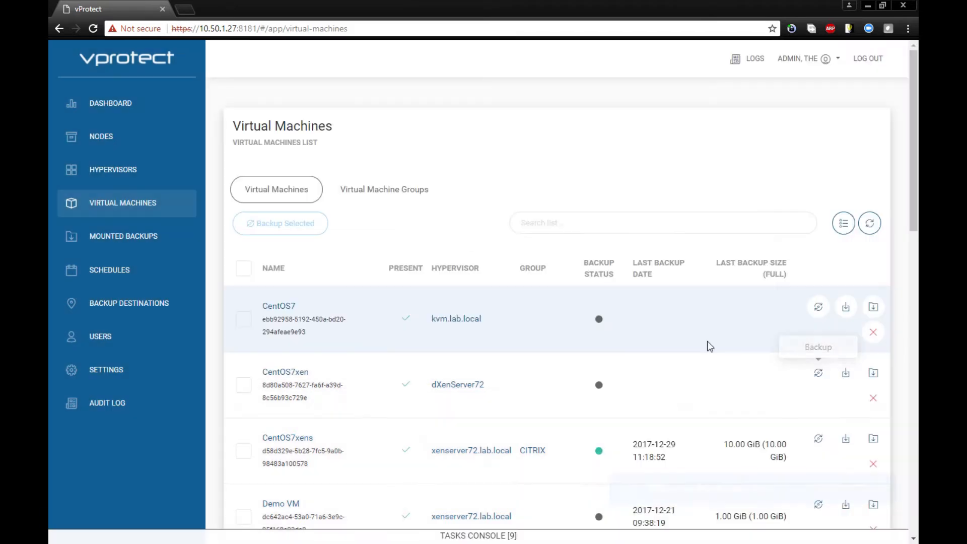
{"action": "left_click", "coordinate": [817, 346]}
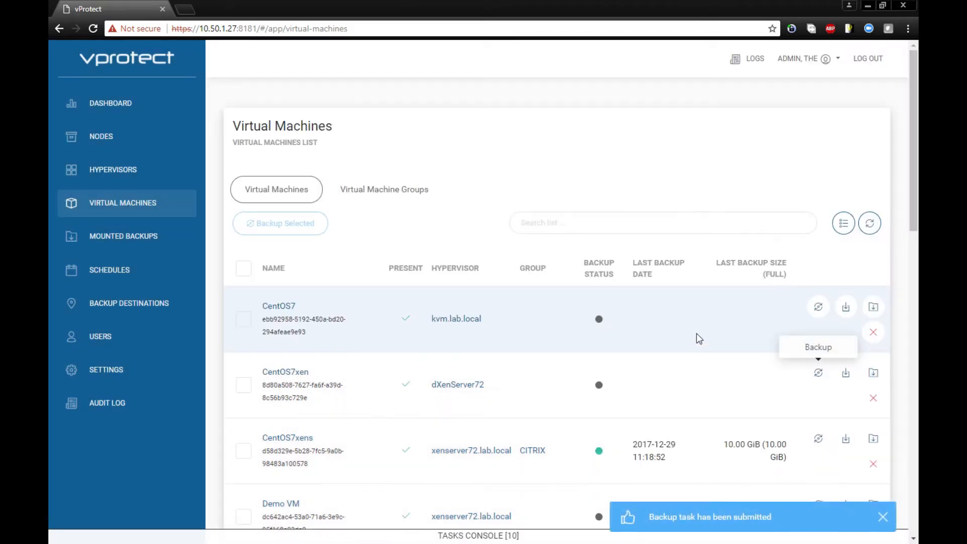
{"action": "left_click", "coordinate": [478, 535]}
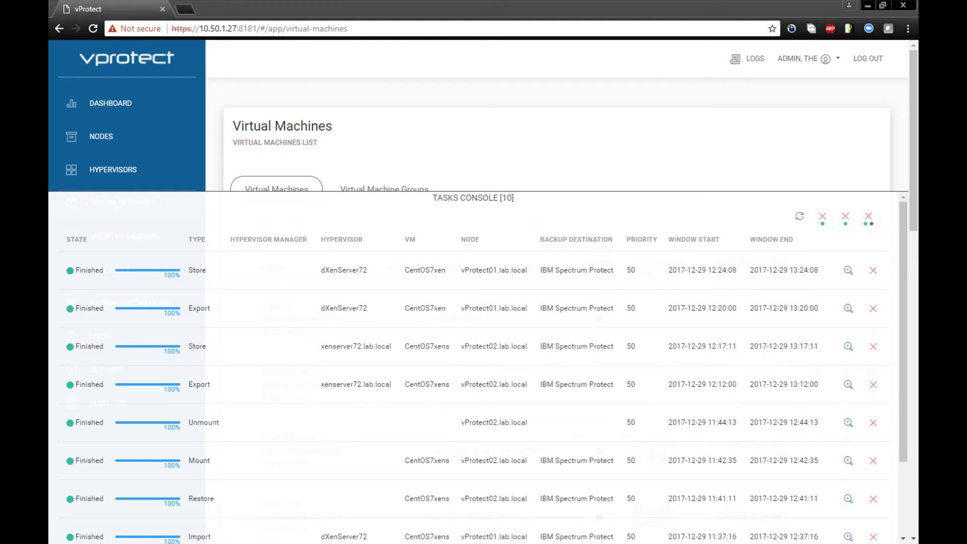
Review the finished Store task's details and refresh the virtual machines list
{"action": "left_click", "coordinate": [847, 269]}
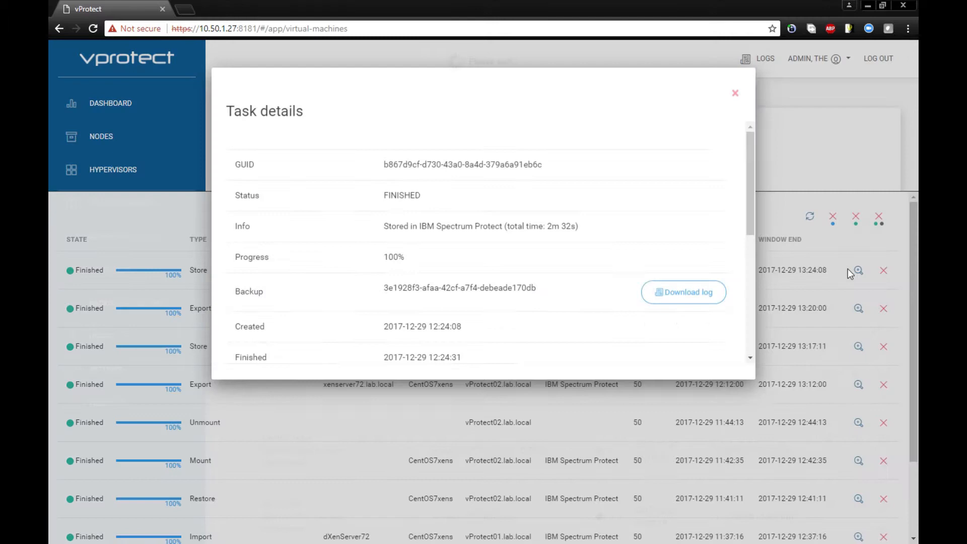
{"action": "scroll", "scroll_direction": "down", "scroll_amount": 3}
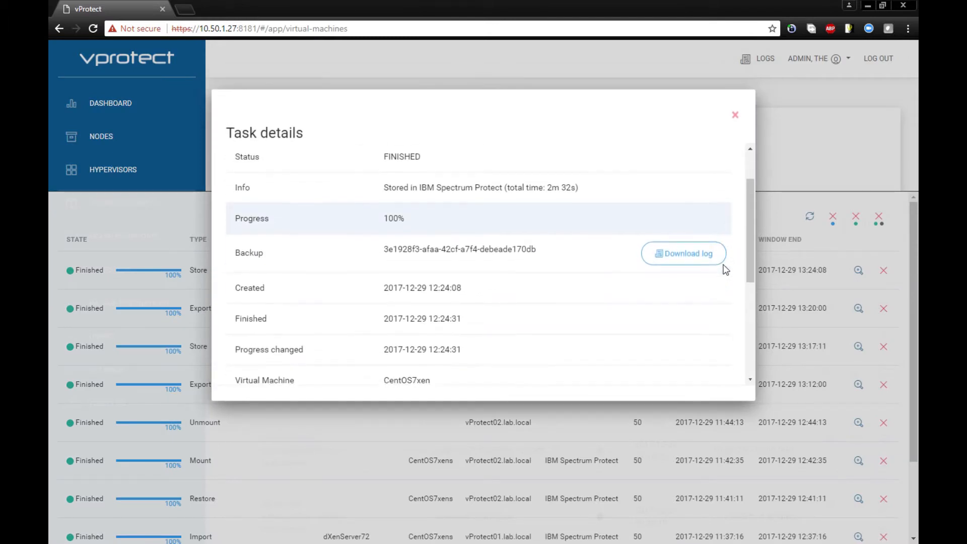
{"action": "scroll", "scroll_direction": "down", "scroll_amount": 3}
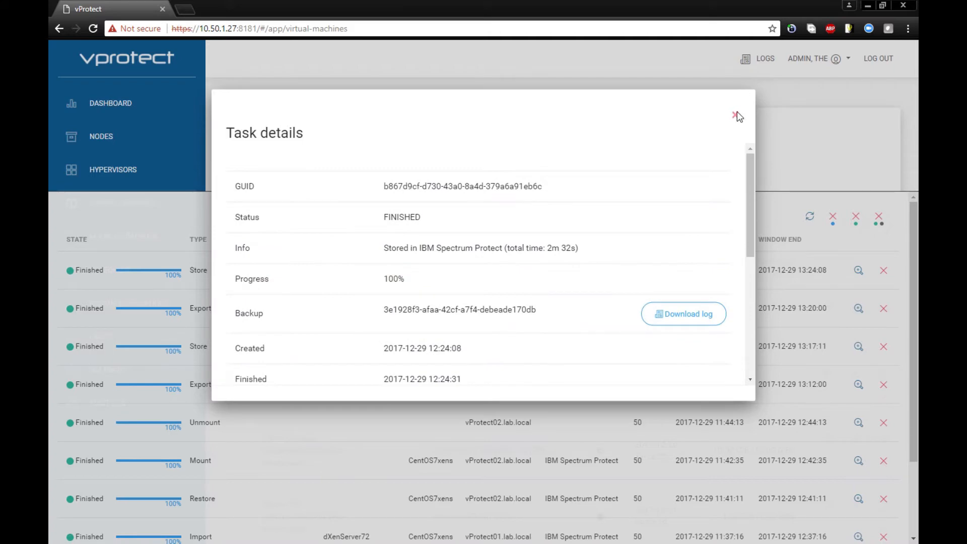
{"action": "left_click", "coordinate": [738, 116]}
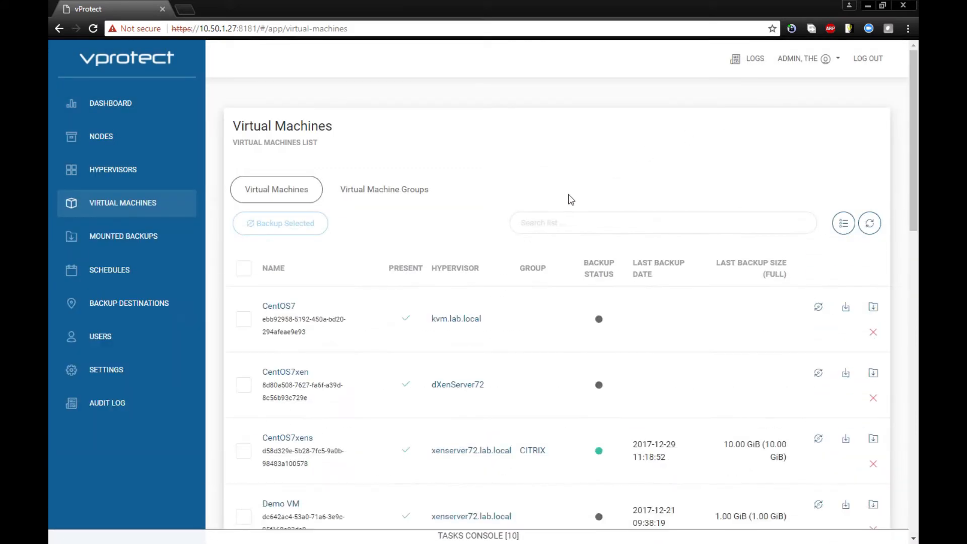
{"action": "mouse_move", "coordinate": [870, 223]}
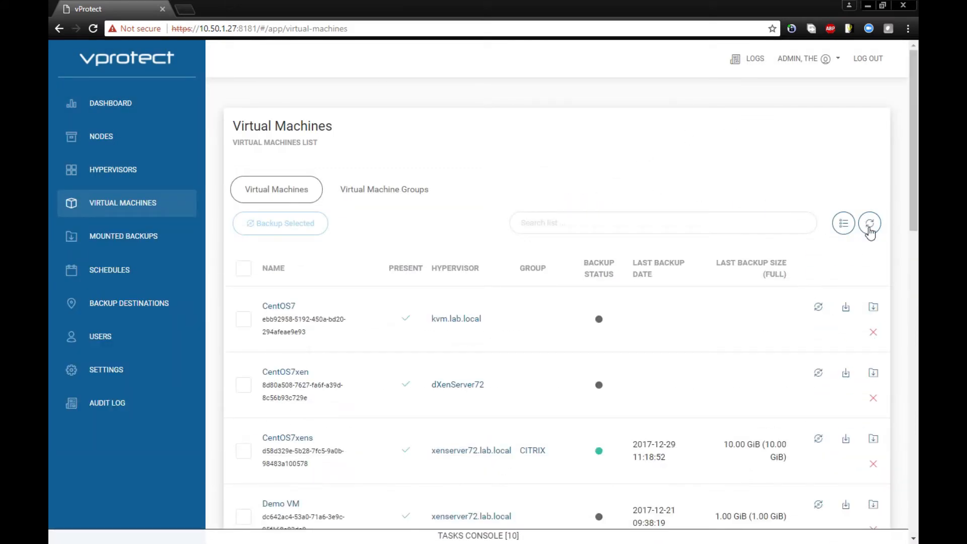
{"action": "left_click", "coordinate": [869, 223]}
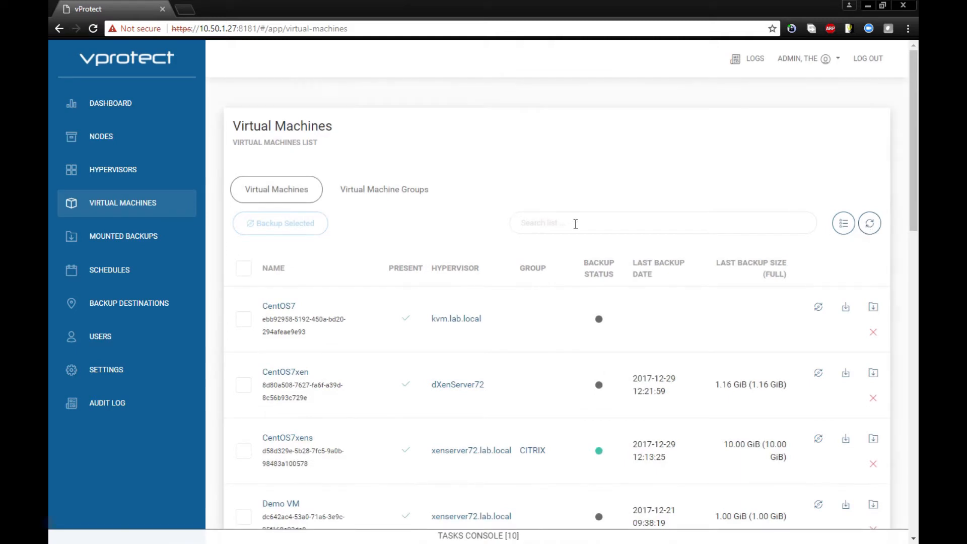
Index the xenserver72.lab.local hypervisor and refresh the list to show its 2 VMs
{"action": "left_click", "coordinate": [112, 169]}
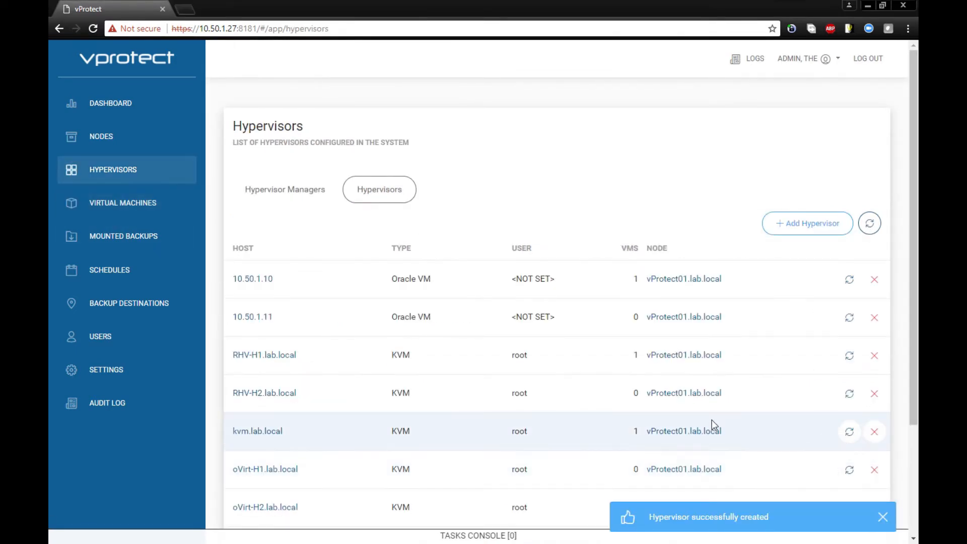
{"action": "scroll", "scroll_direction": "down", "scroll_amount": 3}
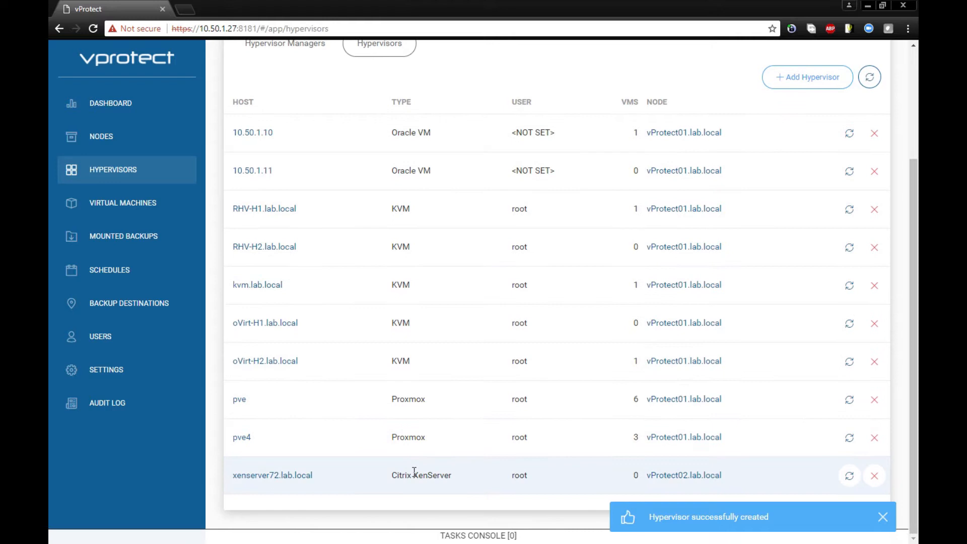
{"action": "mouse_move", "coordinate": [849, 475]}
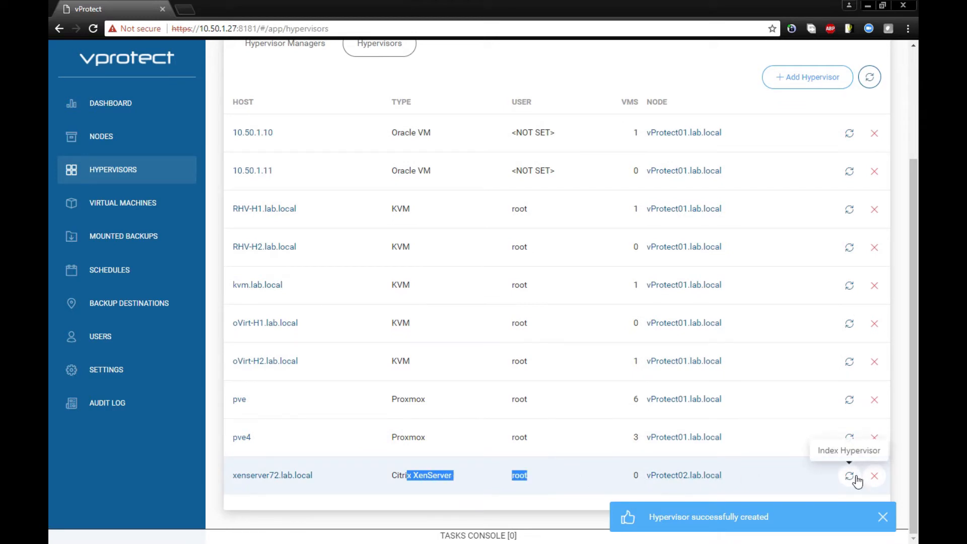
{"action": "left_click", "coordinate": [849, 474]}
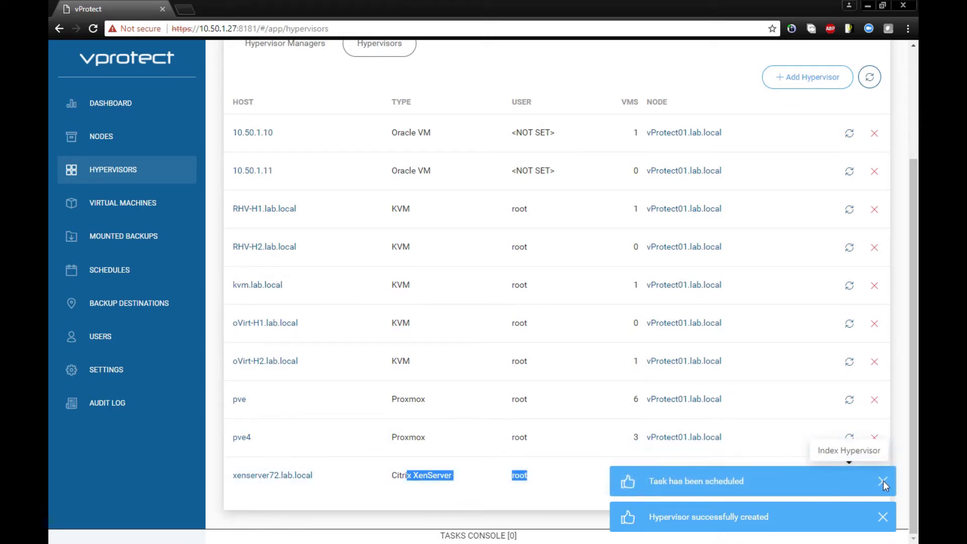
{"action": "left_click", "coordinate": [884, 482]}
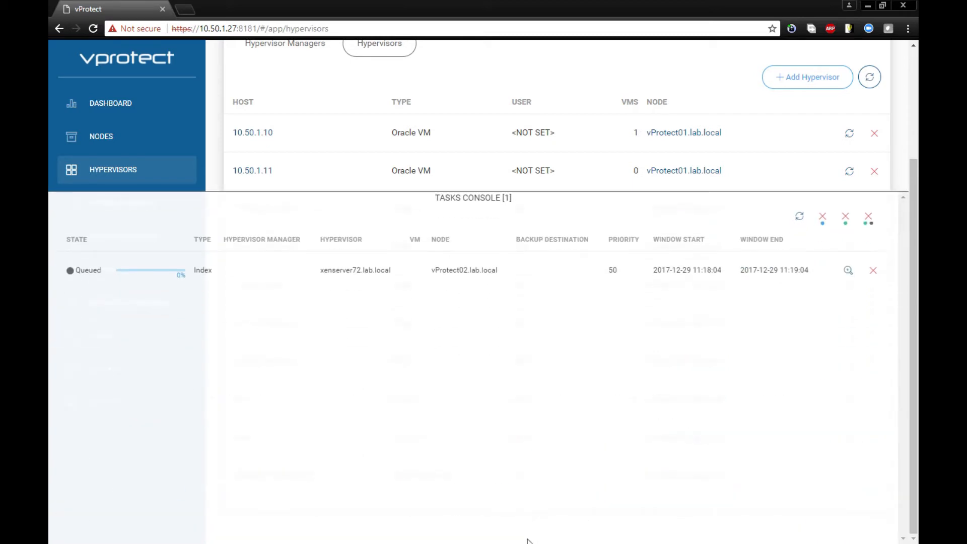
{"action": "mouse_move", "coordinate": [550, 513]}
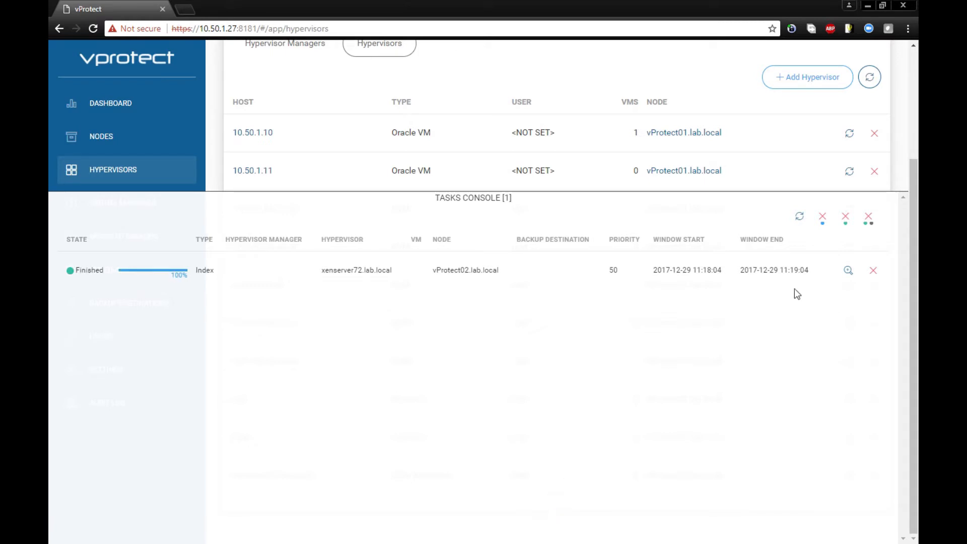
{"action": "mouse_move", "coordinate": [798, 216]}
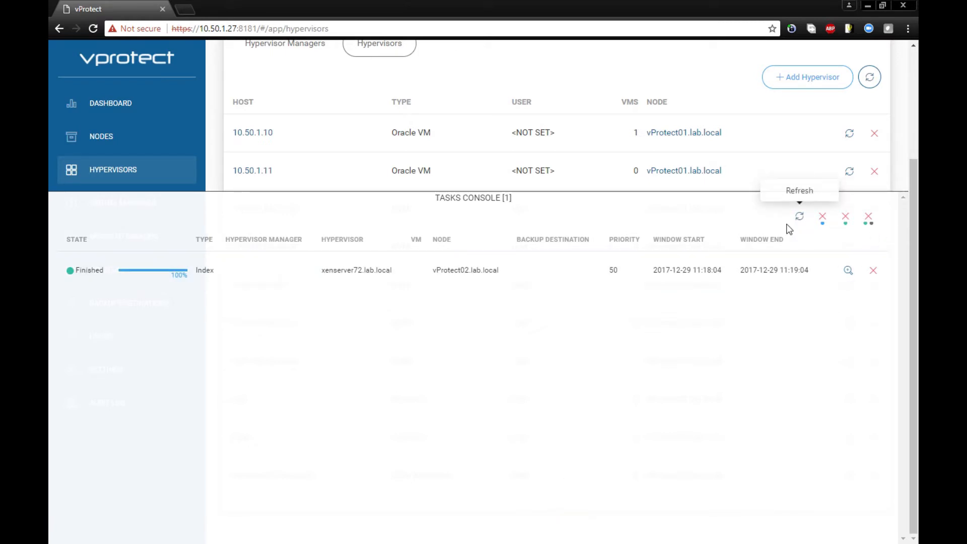
{"action": "left_click", "coordinate": [869, 77]}
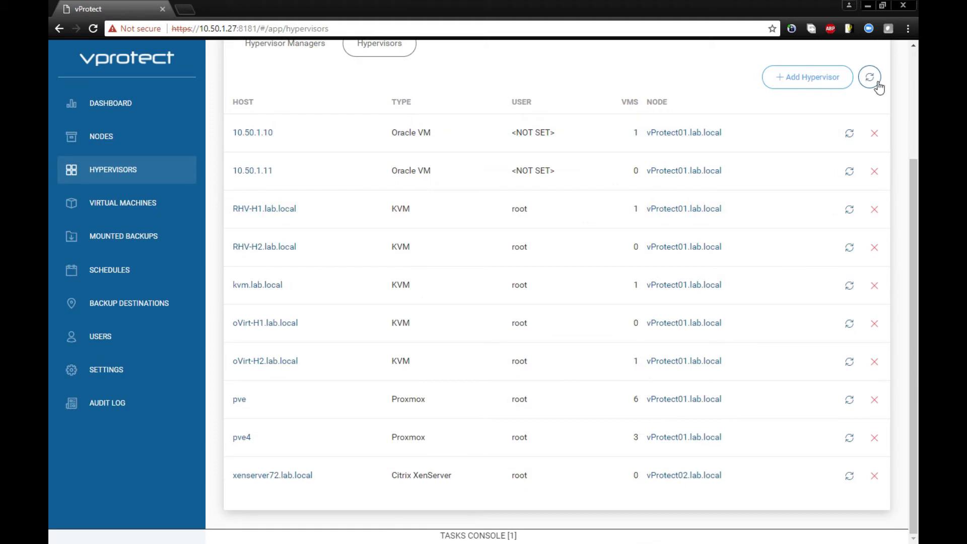
{"action": "left_click", "coordinate": [869, 76]}
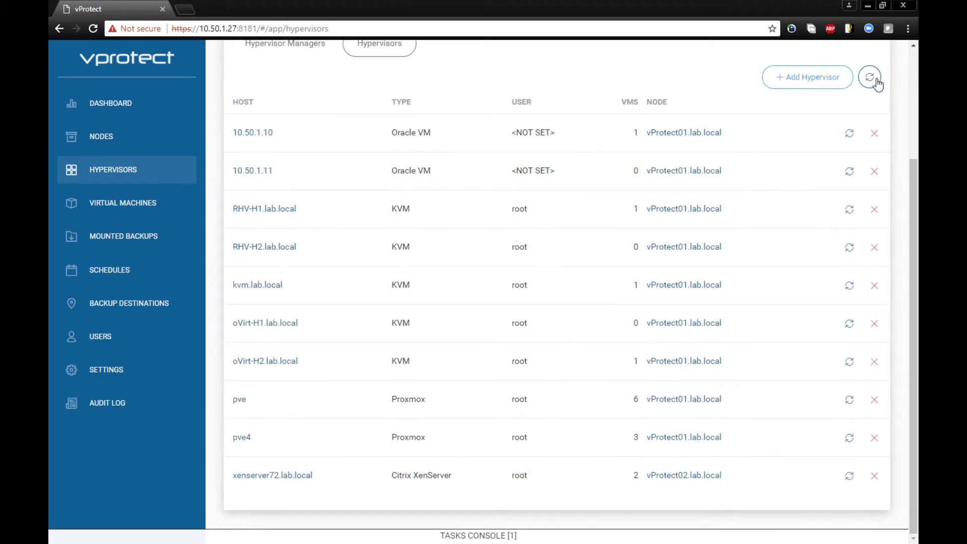
{"action": "mouse_move", "coordinate": [627, 471]}
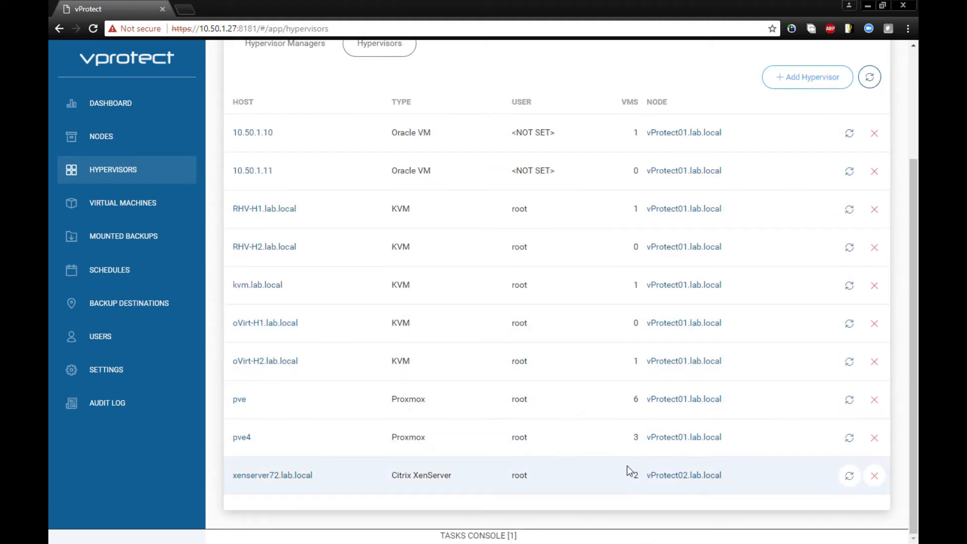
{"action": "mouse_move", "coordinate": [546, 429]}
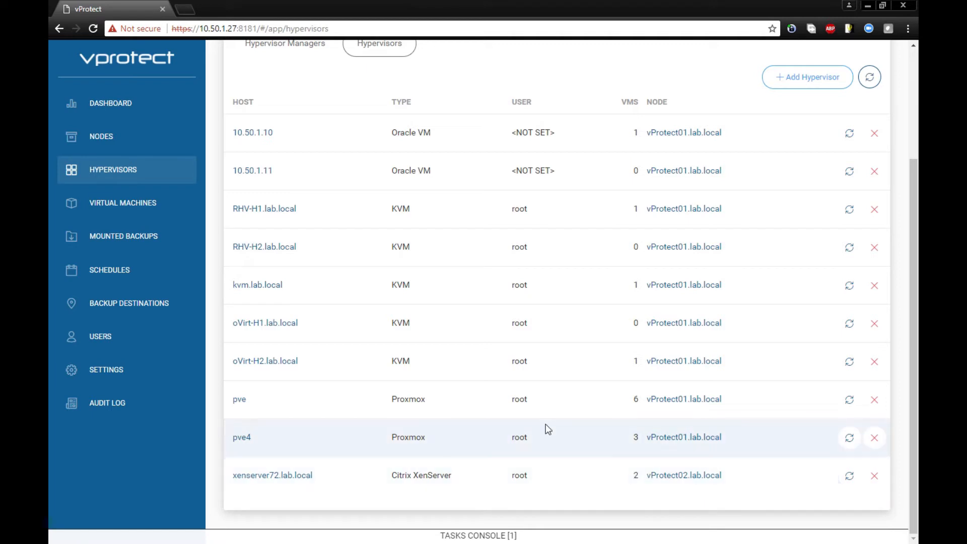
{"action": "mouse_move", "coordinate": [122, 203]}
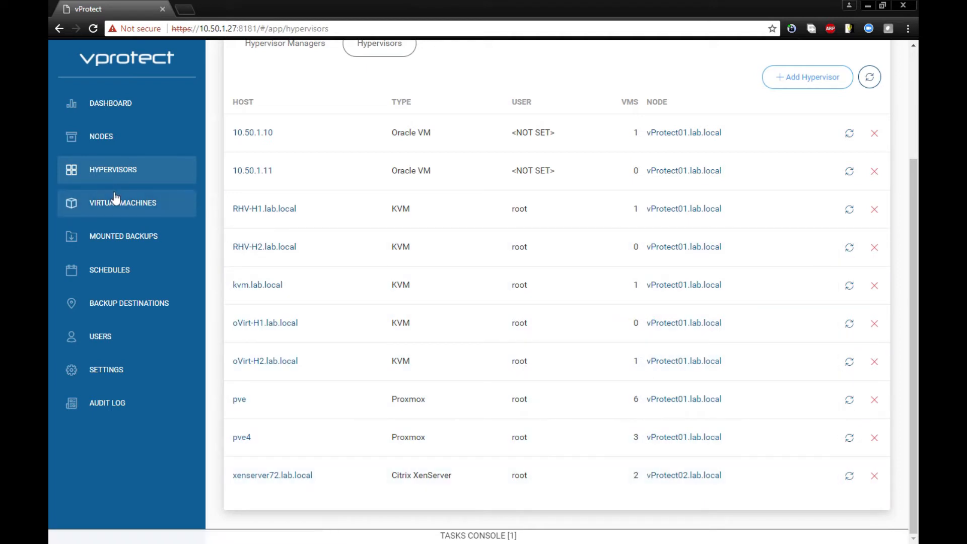
Submit a full backup of CentOS7xens to IBM Spectrum Protect and view the tasks console
{"action": "left_click", "coordinate": [123, 202]}
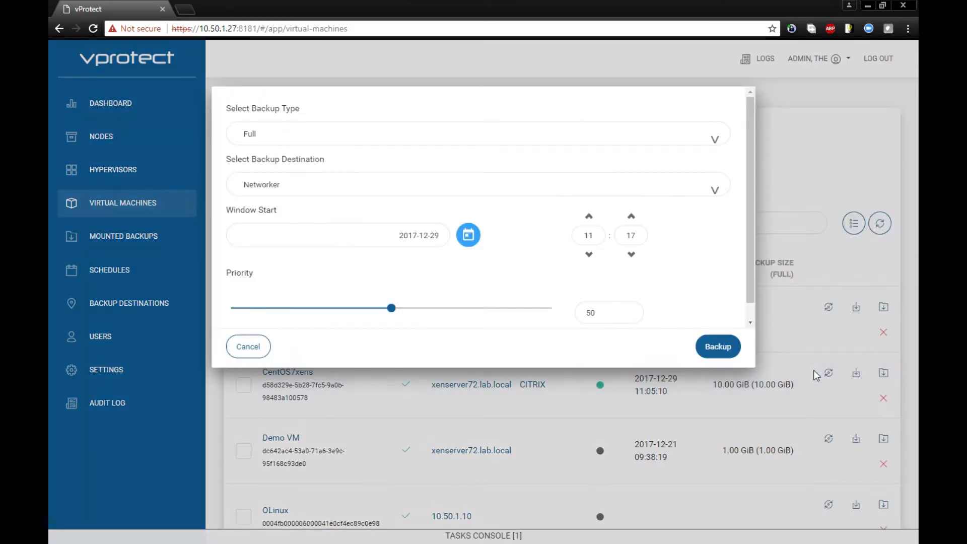
{"action": "mouse_move", "coordinate": [284, 189]}
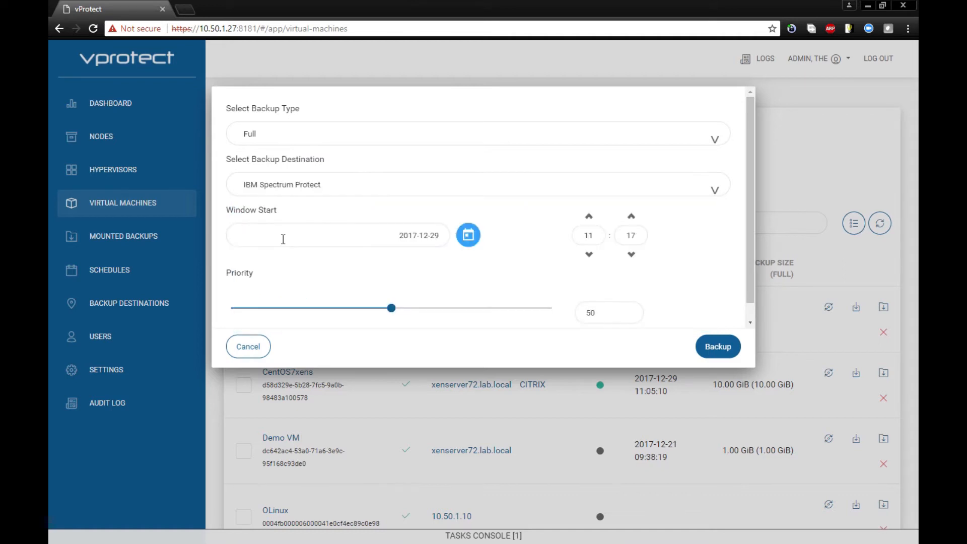
{"action": "mouse_move", "coordinate": [627, 290]}
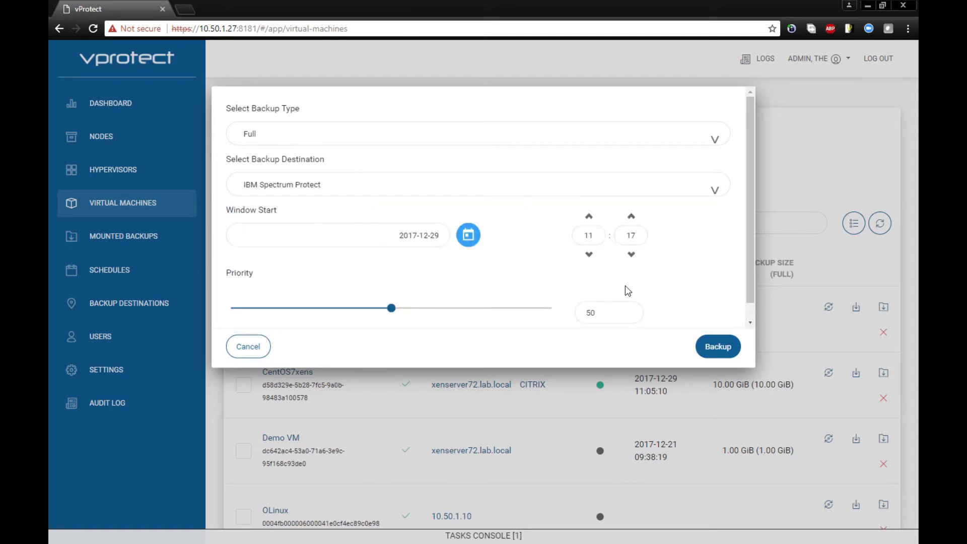
{"action": "left_click", "coordinate": [716, 345]}
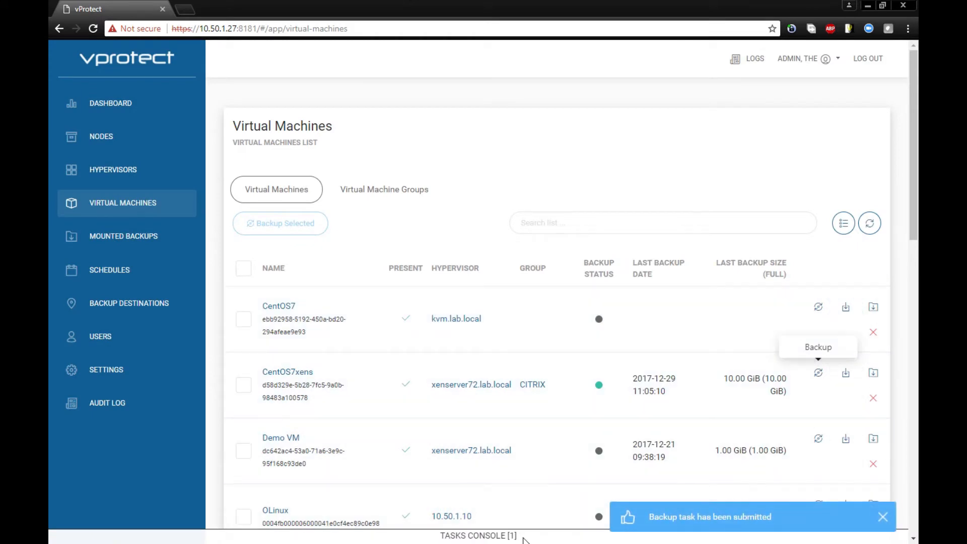
{"action": "left_click", "coordinate": [478, 535]}
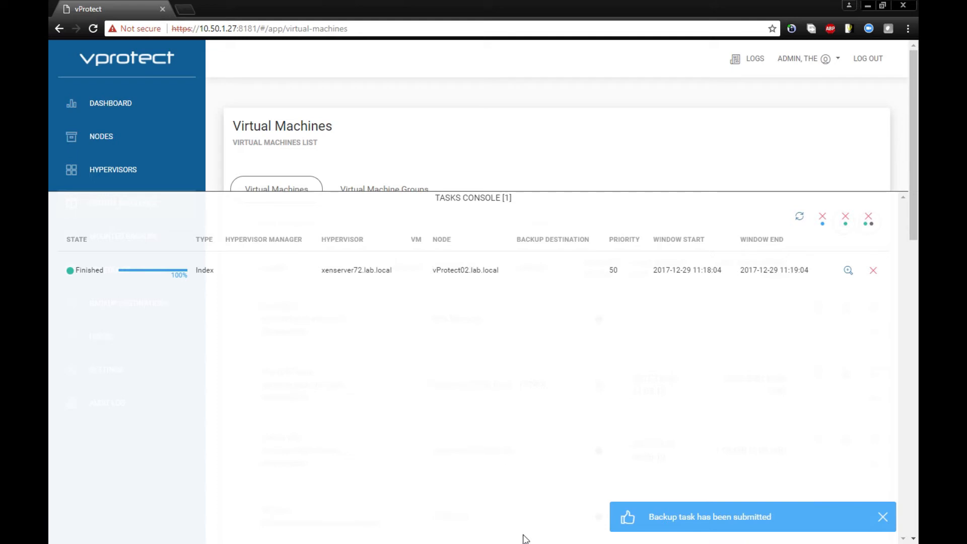
{"action": "mouse_move", "coordinate": [529, 534]}
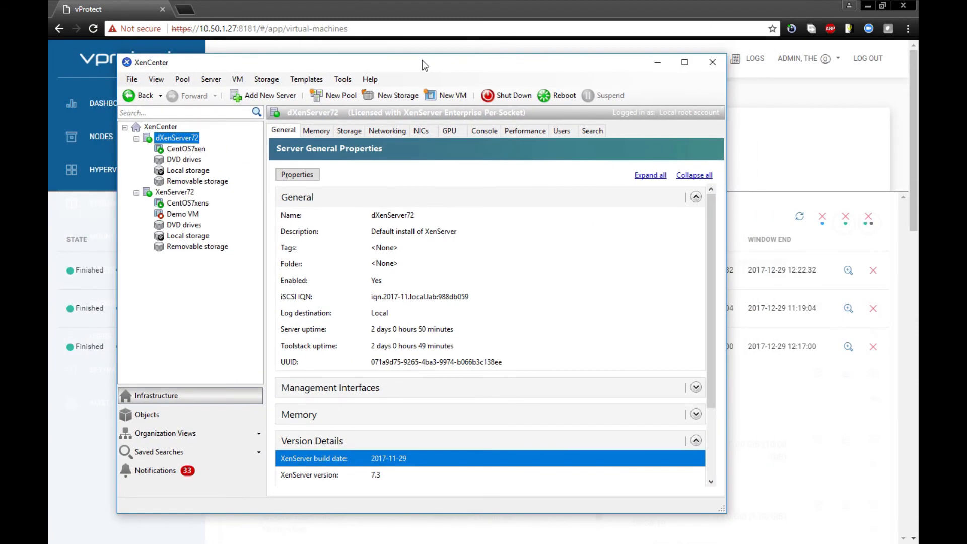
View the General properties of CentOS7xens under XenServer72 in XenCenter
{"action": "left_click", "coordinate": [188, 203]}
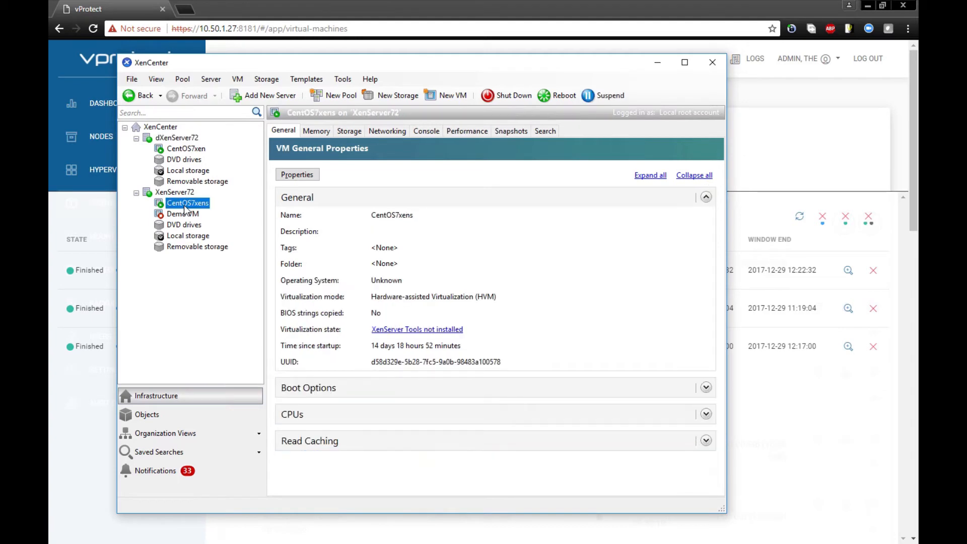
{"action": "mouse_move", "coordinate": [315, 8]}
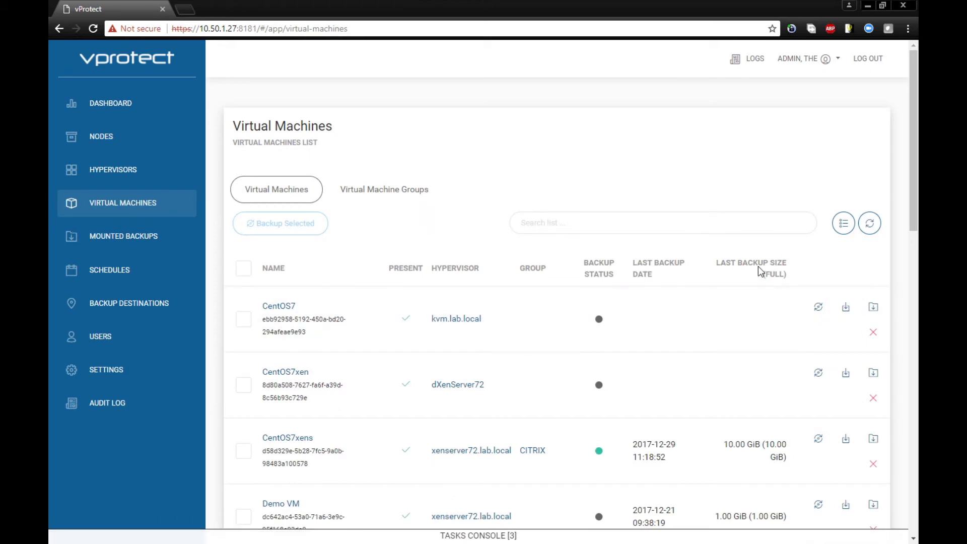
Restore the CentOS7xens backup to hypervisor dXenServer72, import to 'Local storage', and view tasks
{"action": "left_click", "coordinate": [869, 224]}
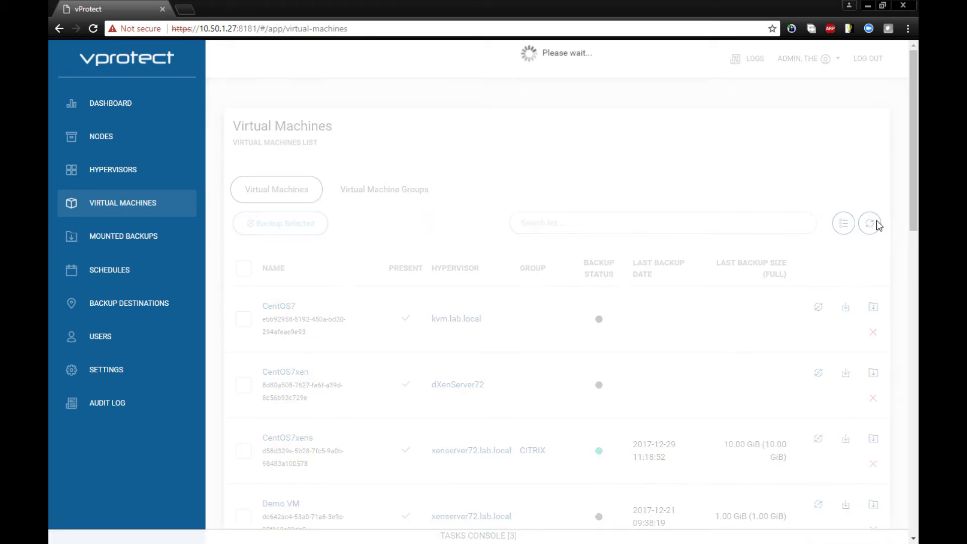
{"action": "left_click", "coordinate": [869, 224]}
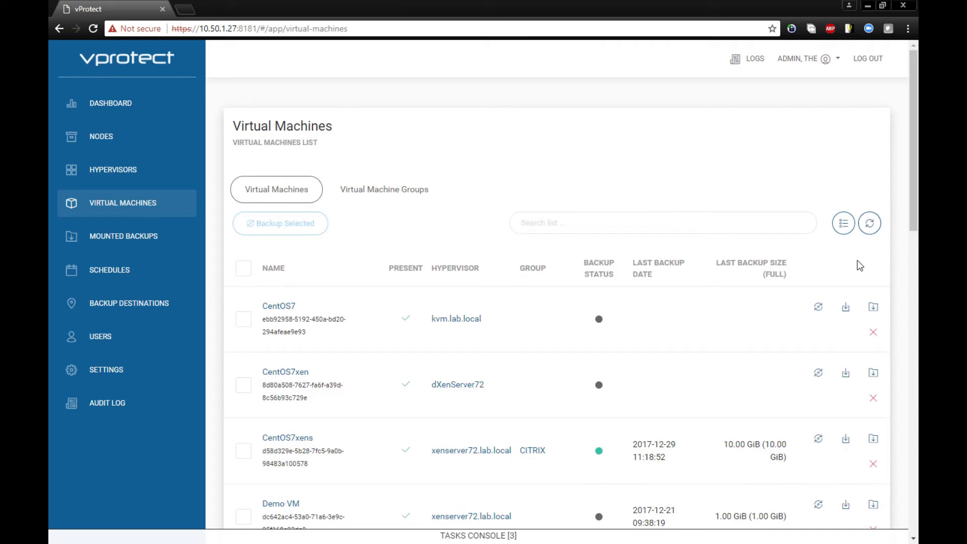
{"action": "mouse_move", "coordinate": [845, 438]}
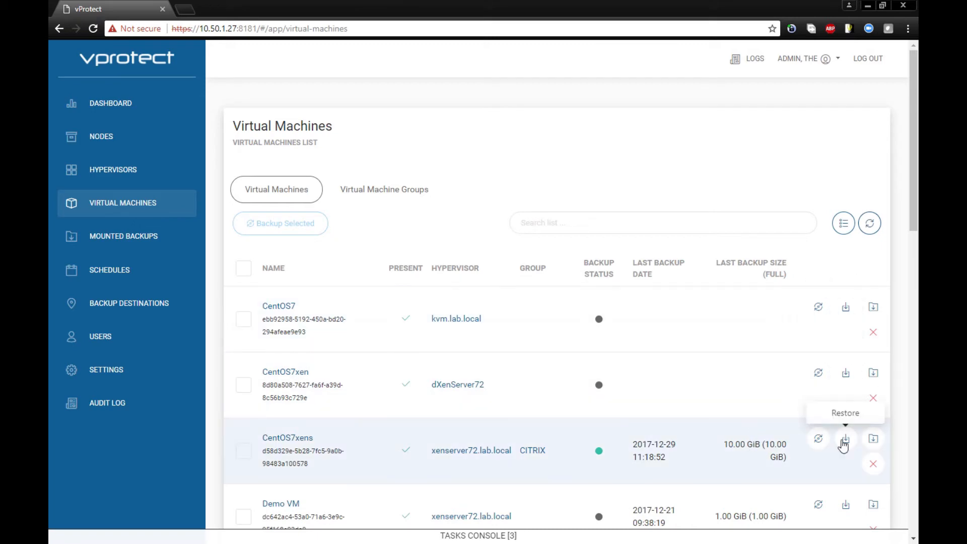
{"action": "left_click", "coordinate": [845, 438]}
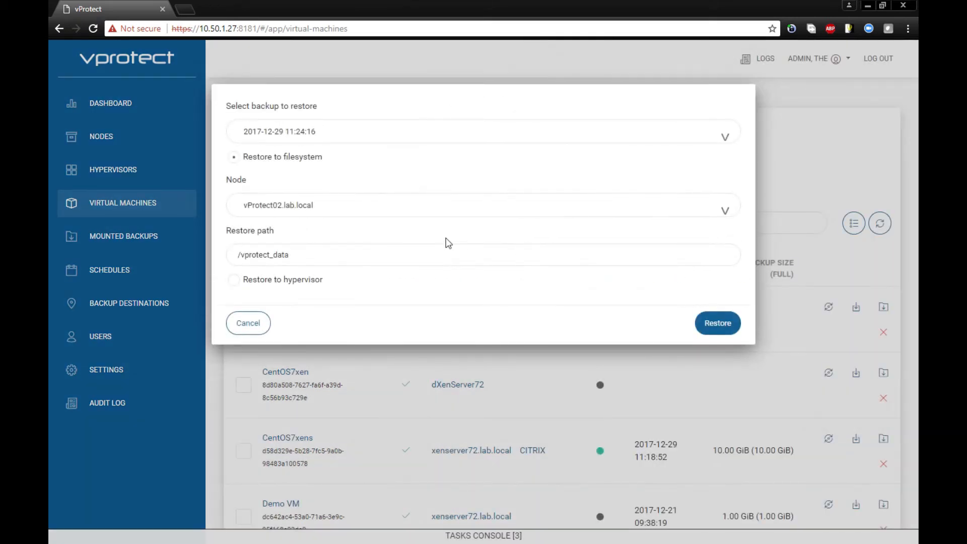
{"action": "left_click", "coordinate": [234, 279]}
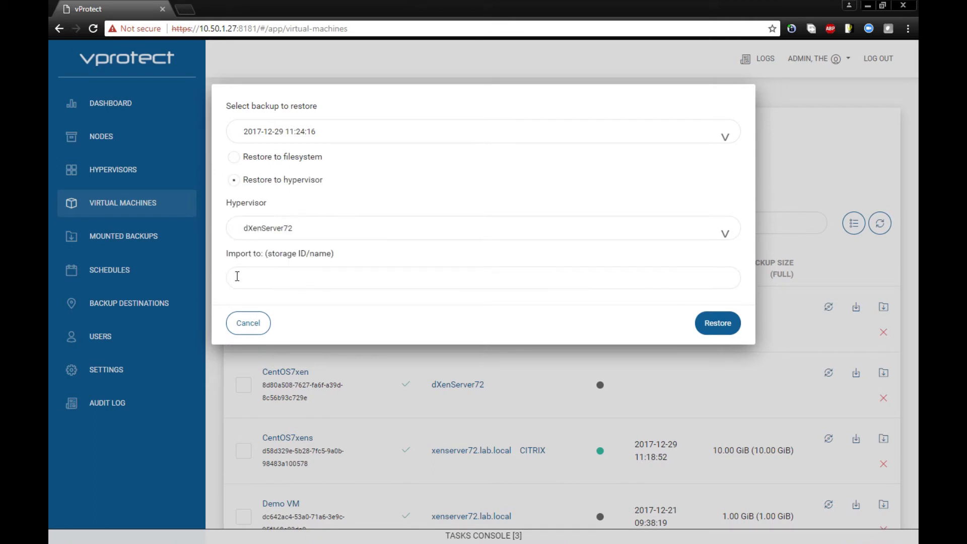
{"action": "left_click", "coordinate": [724, 227]}
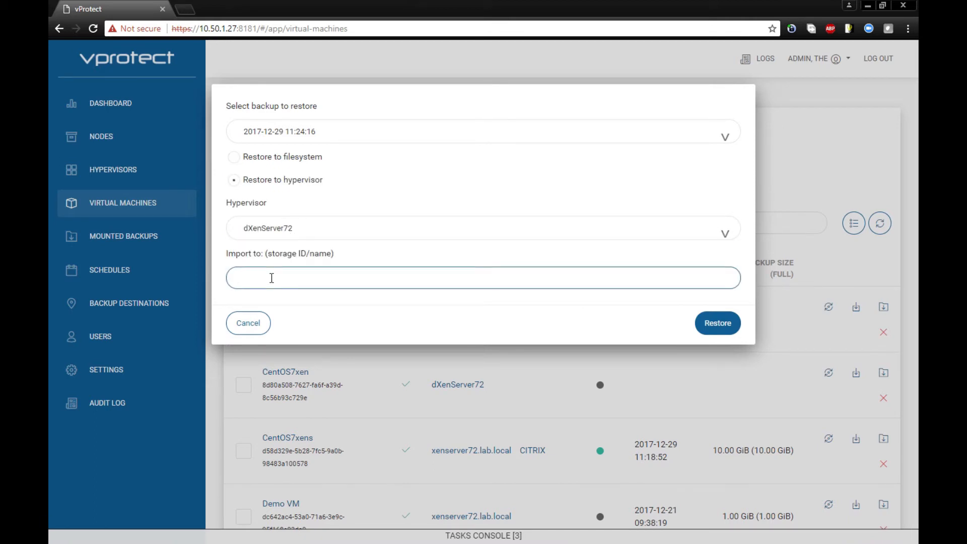
{"action": "type", "text": "Local"}
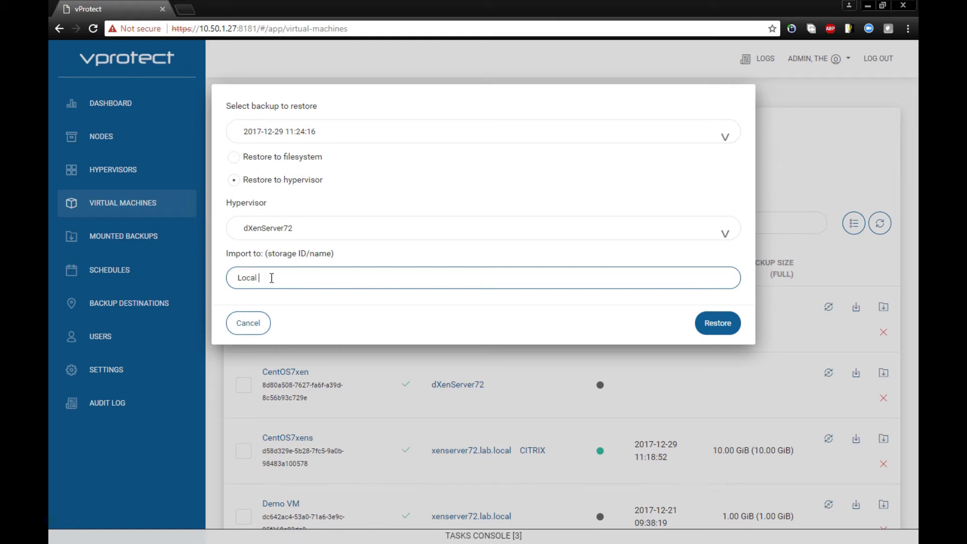
{"action": "type", "text": "storage"}
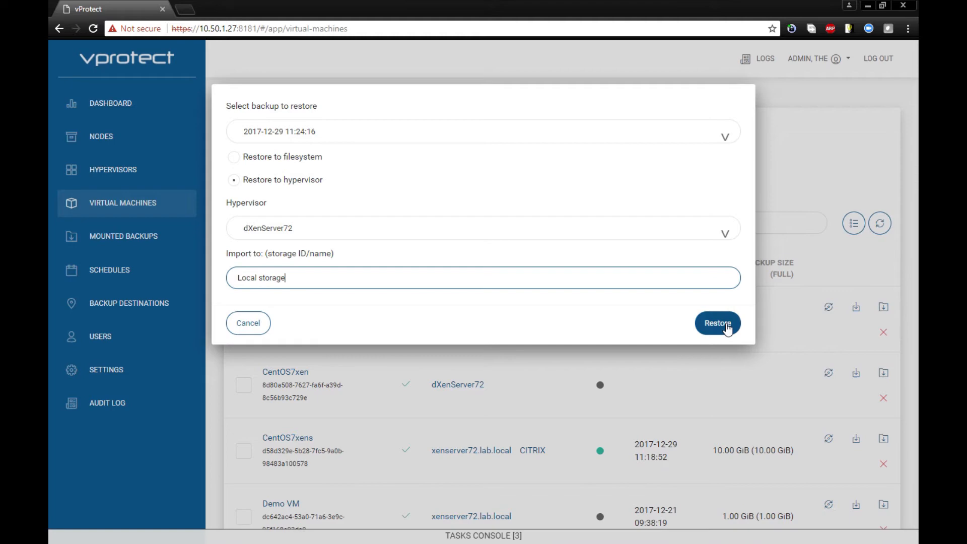
{"action": "left_click", "coordinate": [717, 323]}
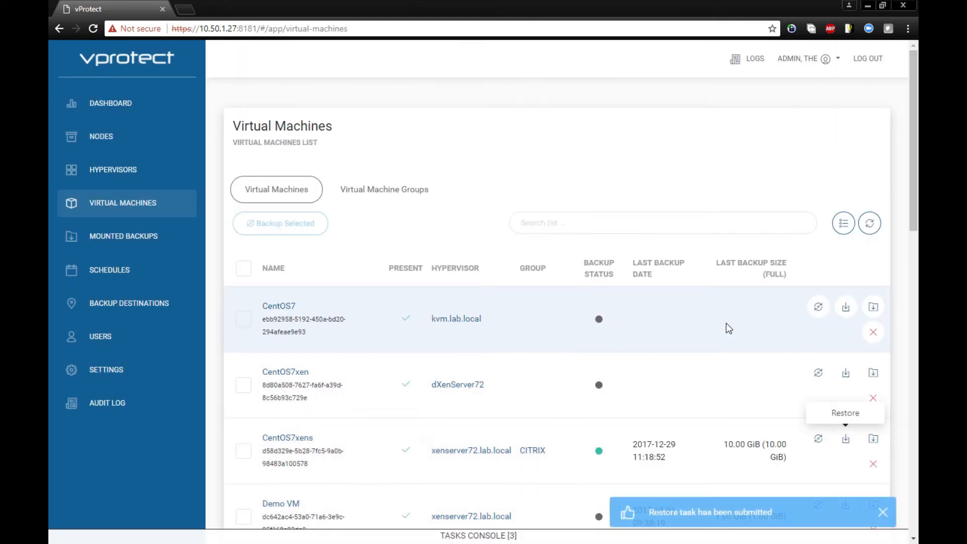
{"action": "left_click", "coordinate": [473, 534]}
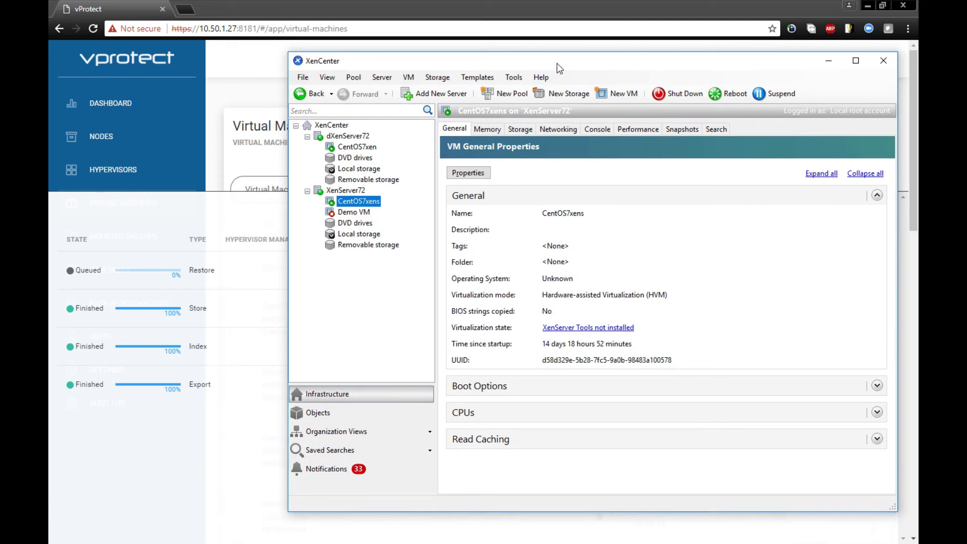
{"action": "mouse_move", "coordinate": [532, 75]}
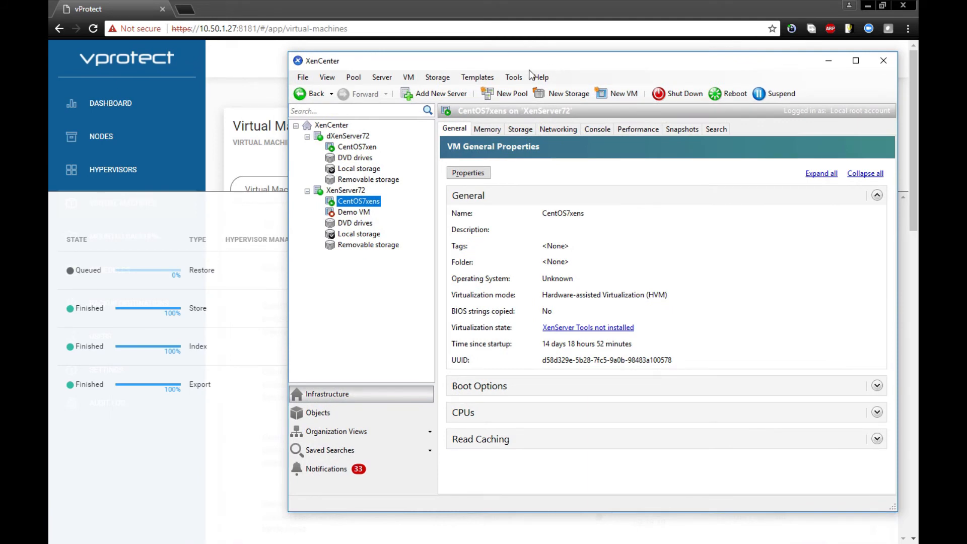
Confirm restored CentOS7xens under dXenServer72 in XenCenter, then return to vProtect
{"action": "left_click", "coordinate": [346, 136]}
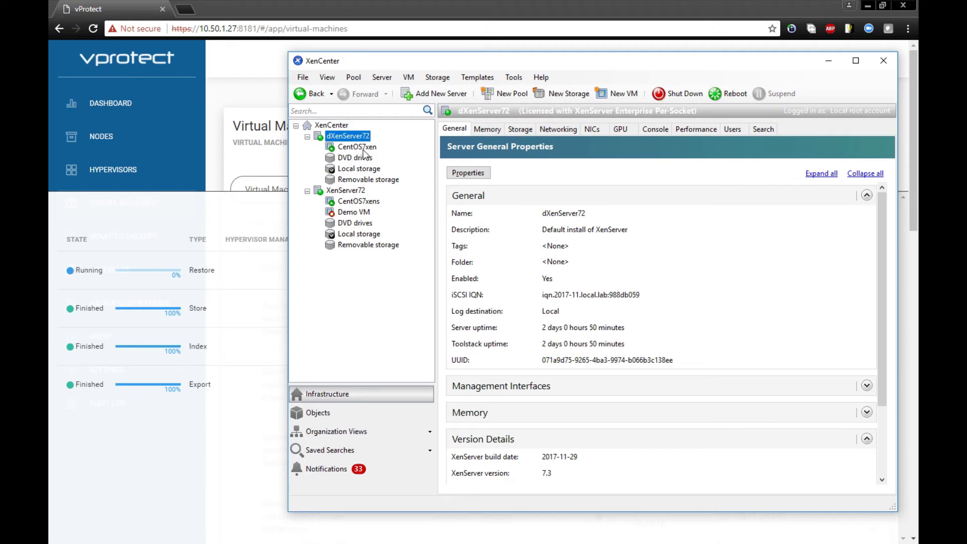
{"action": "mouse_move", "coordinate": [400, 145]}
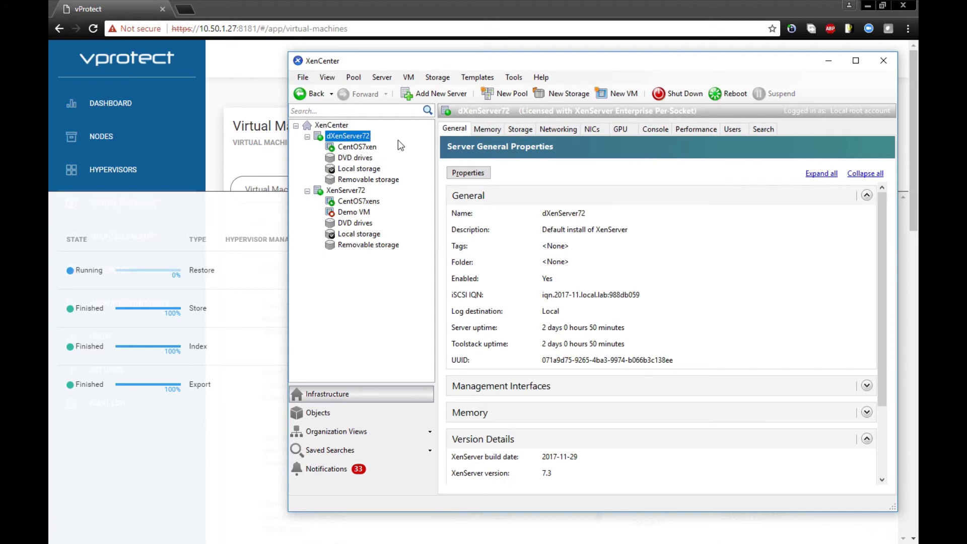
{"action": "mouse_move", "coordinate": [425, 67]}
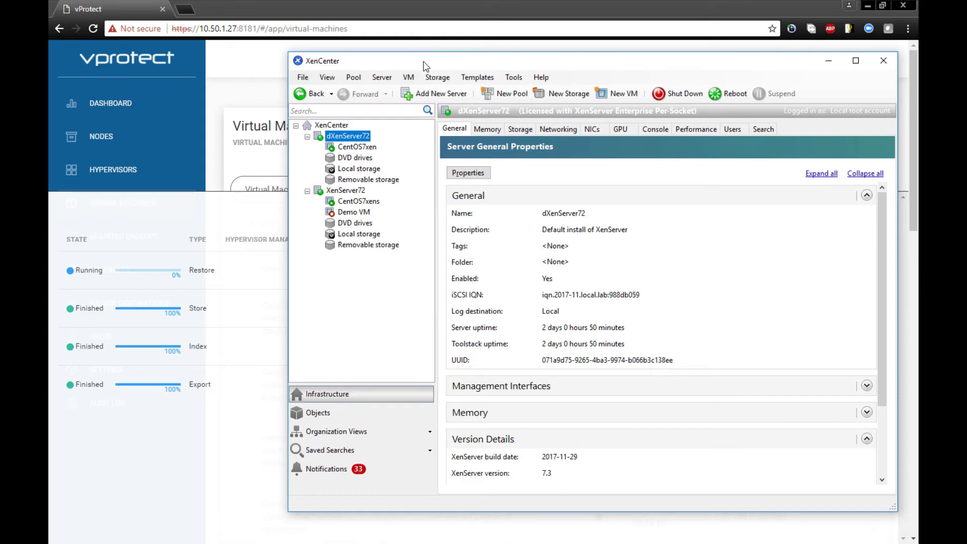
{"action": "mouse_move", "coordinate": [425, 67]}
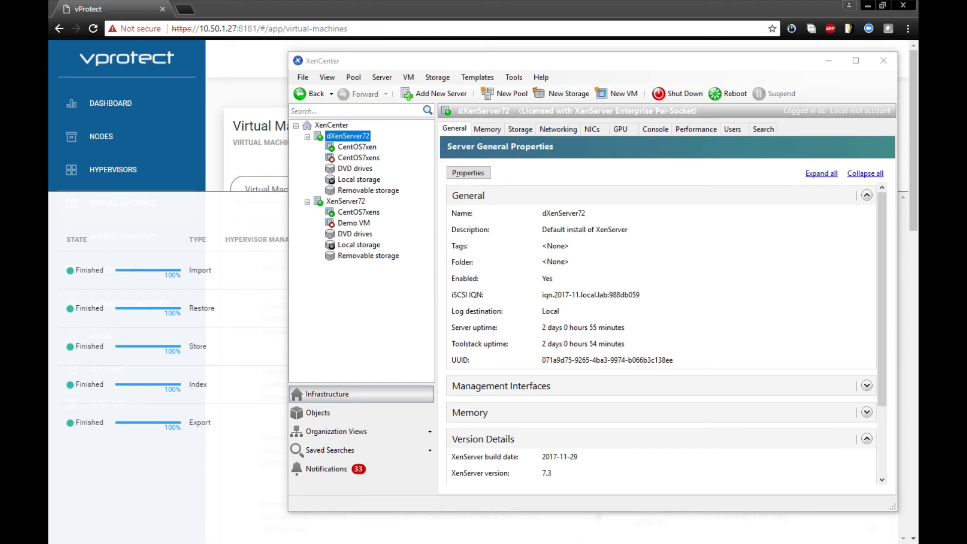
{"action": "left_click", "coordinate": [358, 157]}
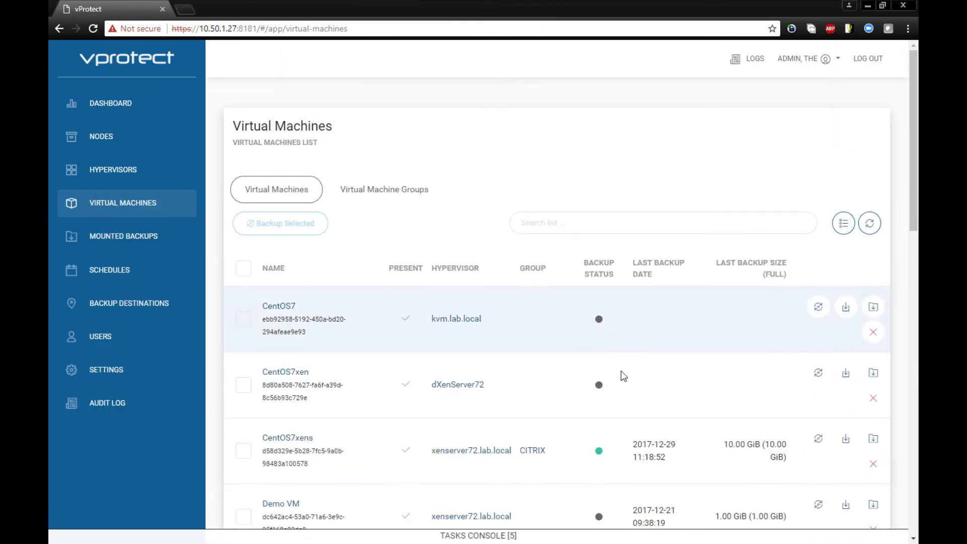
{"action": "left_click", "coordinate": [872, 438]}
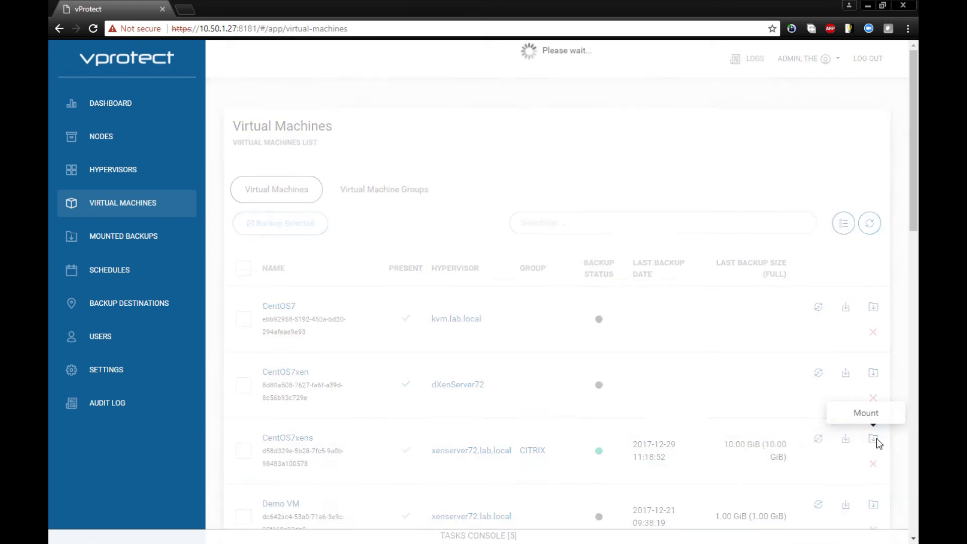
{"action": "left_click", "coordinate": [874, 438]}
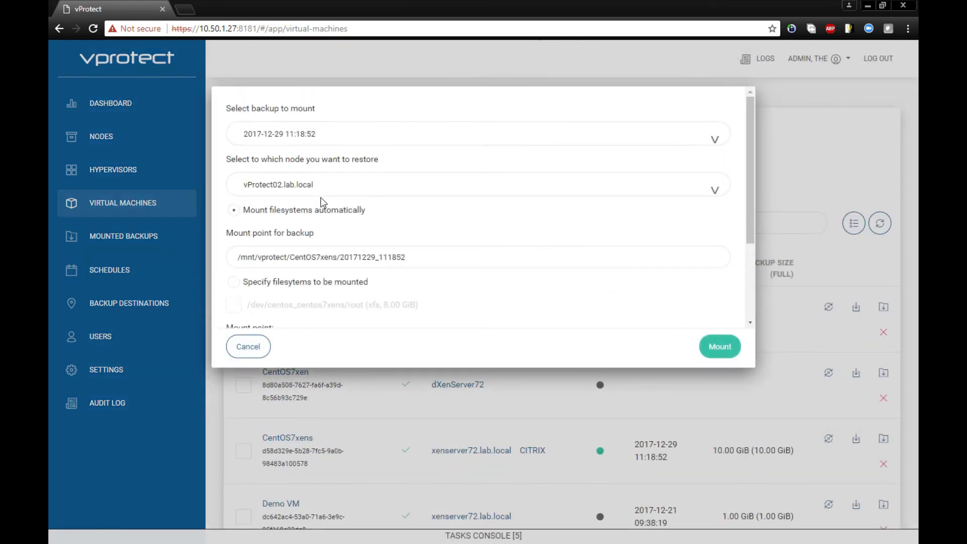
{"action": "mouse_move", "coordinate": [240, 286]}
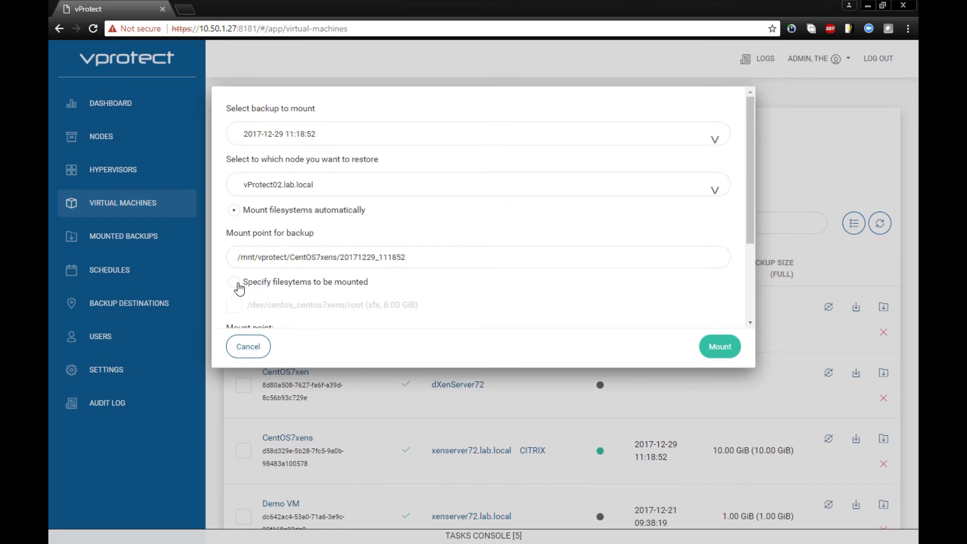
{"action": "scroll", "scroll_direction": "down", "scroll_amount": 3}
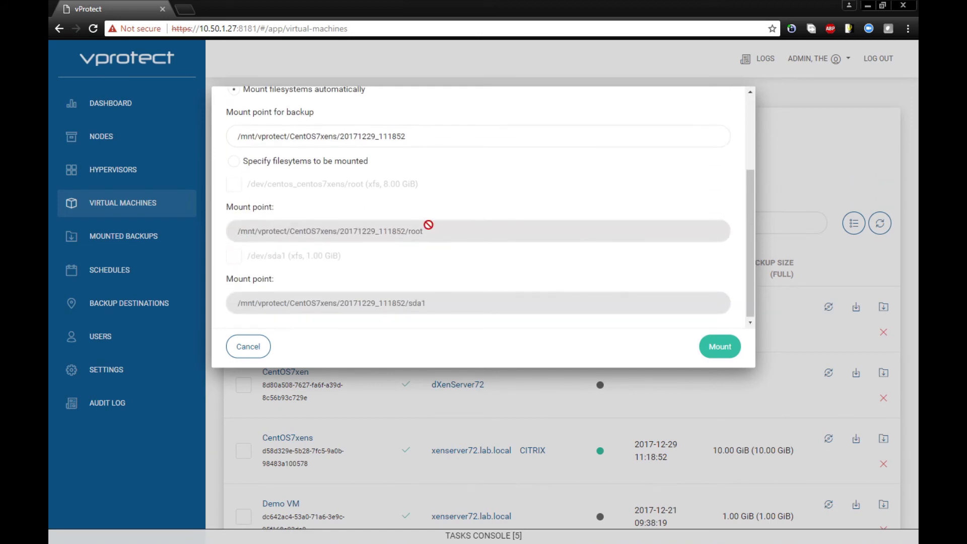
{"action": "scroll", "scroll_direction": "up", "scroll_amount": 3}
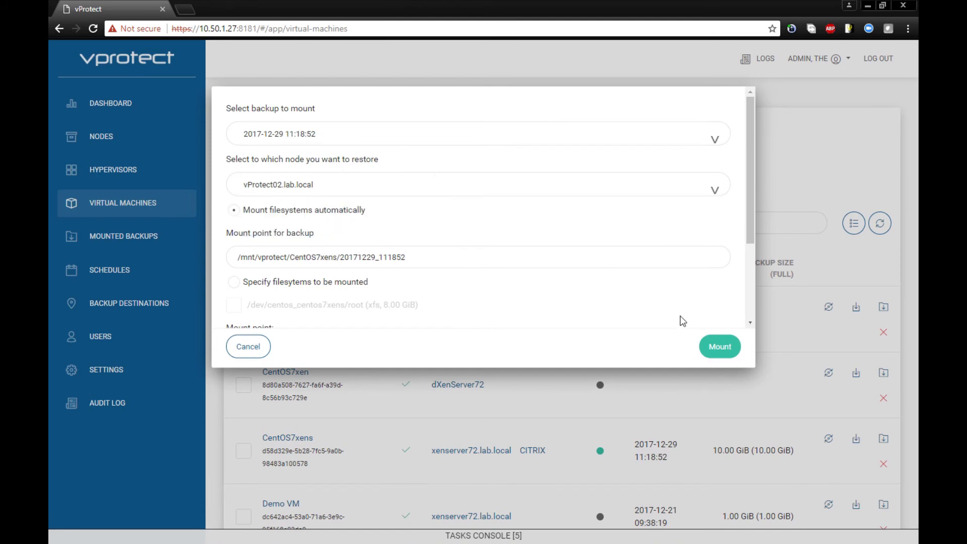
{"action": "left_click", "coordinate": [719, 345]}
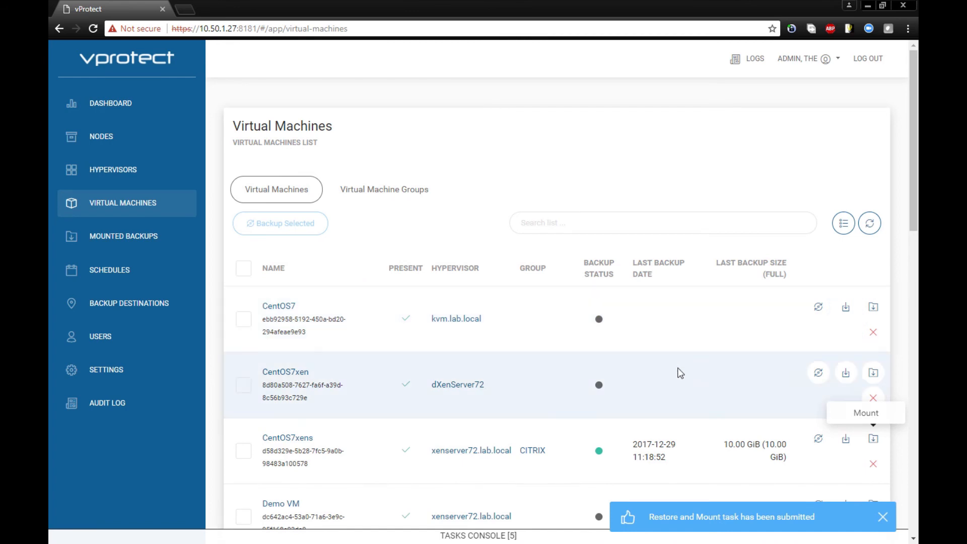
{"action": "left_click", "coordinate": [477, 535]}
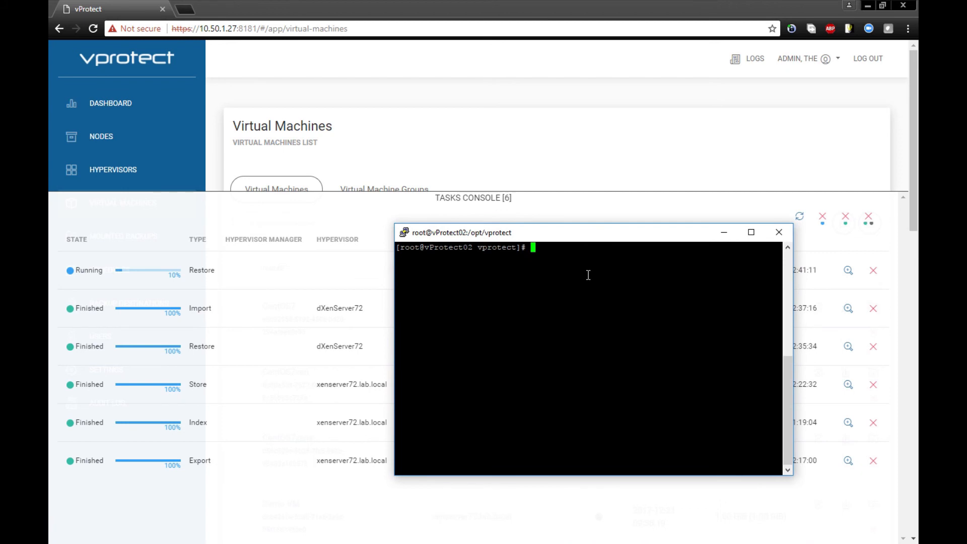
List disks with df -h and change into /mnt/vprotect/CentOS7xens/20171229_111852
{"action": "type", "text": "df -h"}
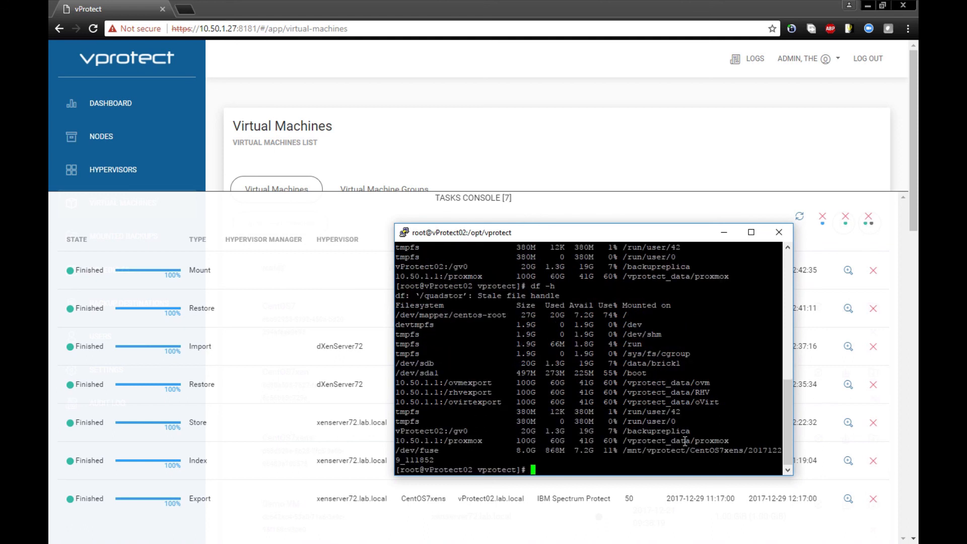
{"action": "type", "text": "cd"}
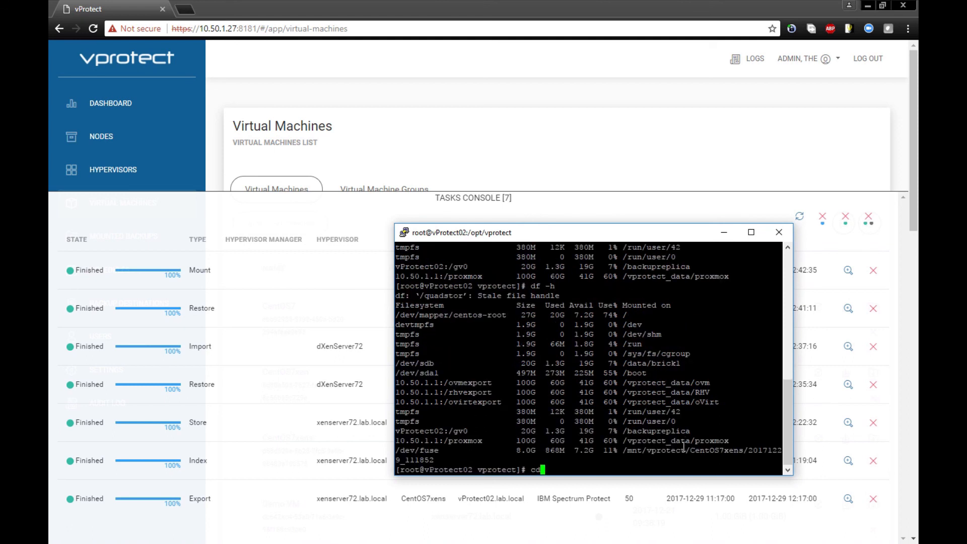
{"action": "type", "text": "/mnt/vprotect/CentOS7xens/20171229_111852"}
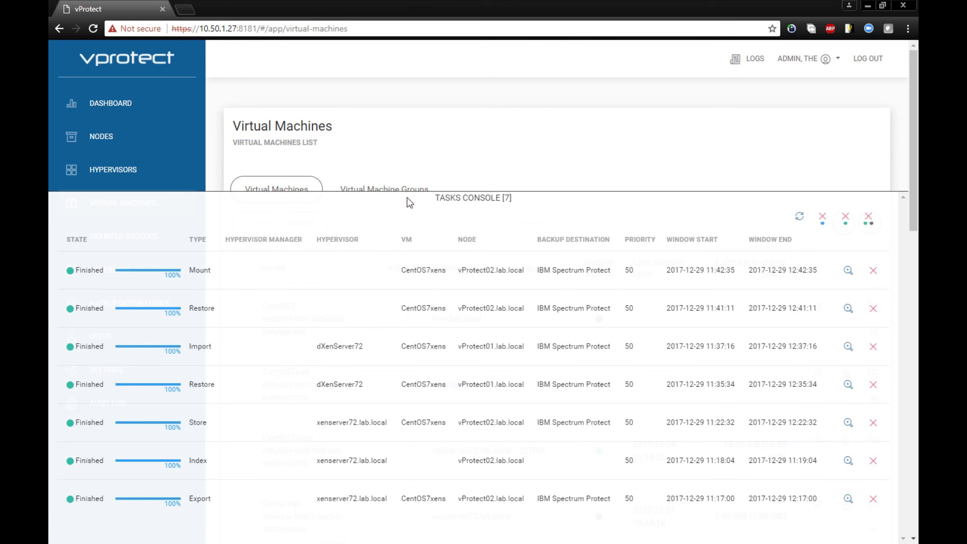
Unmount the mounted CentOS7xens backup from Mounted Backups, confirming with Yes, Continue
{"action": "left_click", "coordinate": [123, 236]}
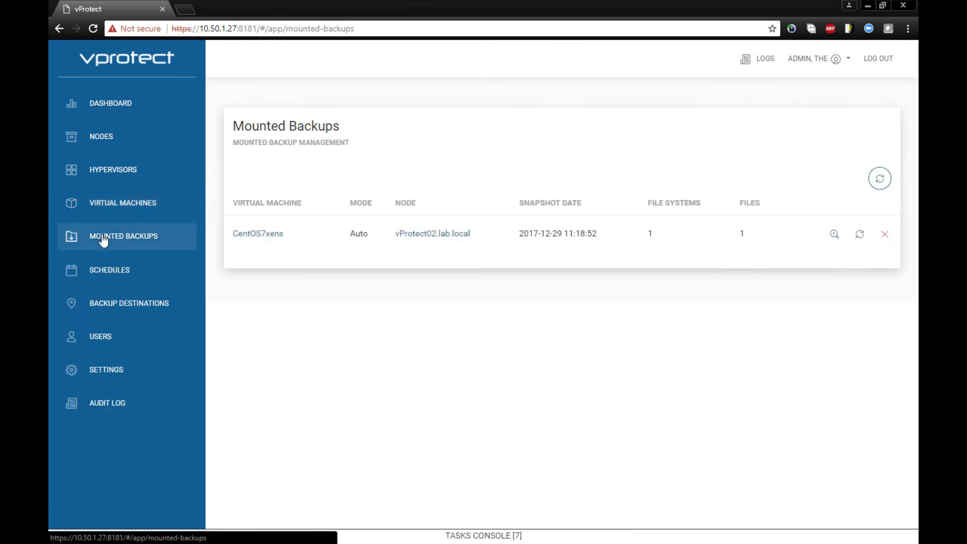
{"action": "mouse_move", "coordinate": [885, 234]}
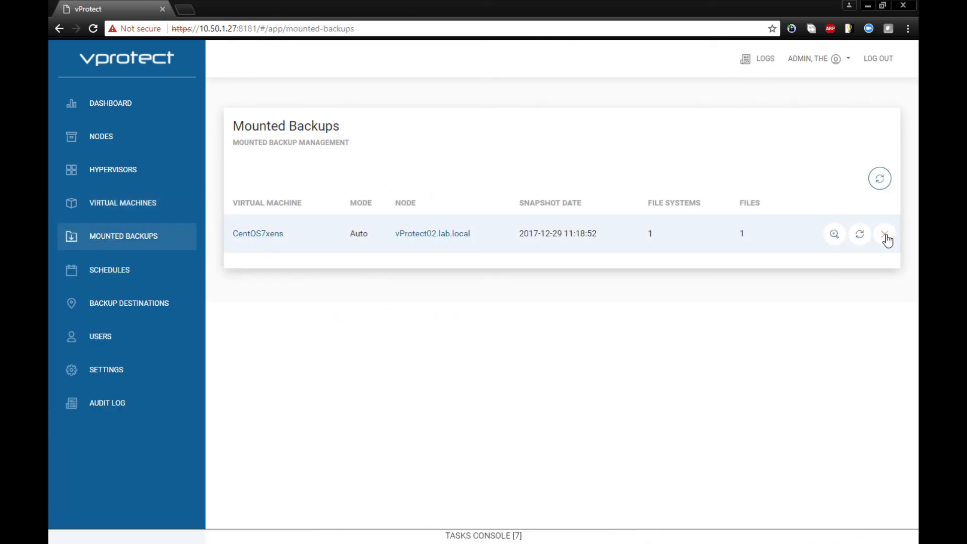
{"action": "left_click", "coordinate": [886, 232]}
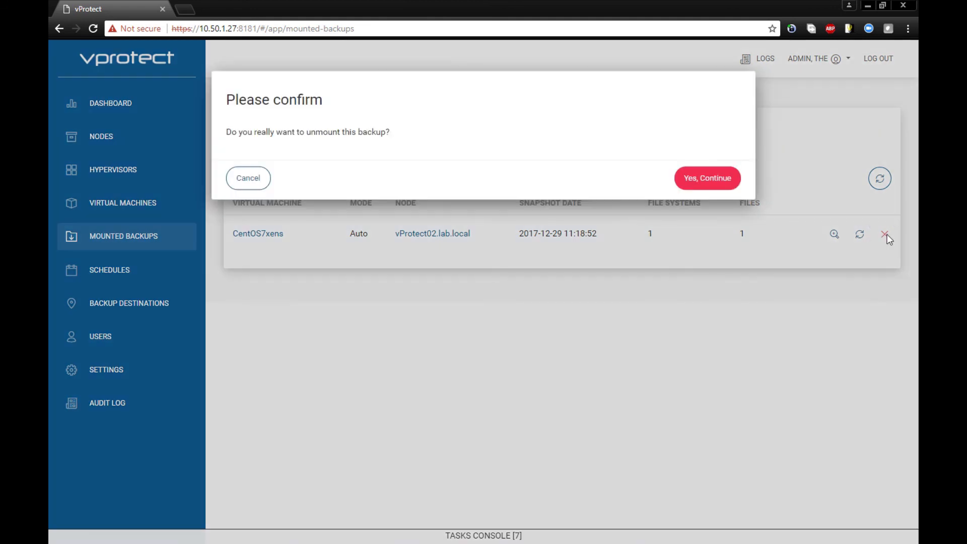
{"action": "left_click", "coordinate": [706, 178]}
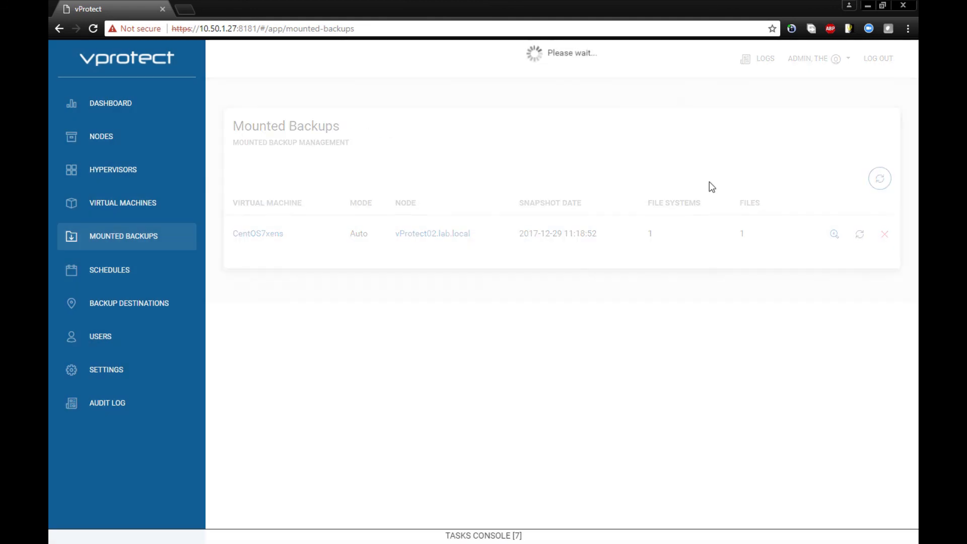
{"action": "left_click", "coordinate": [885, 234]}
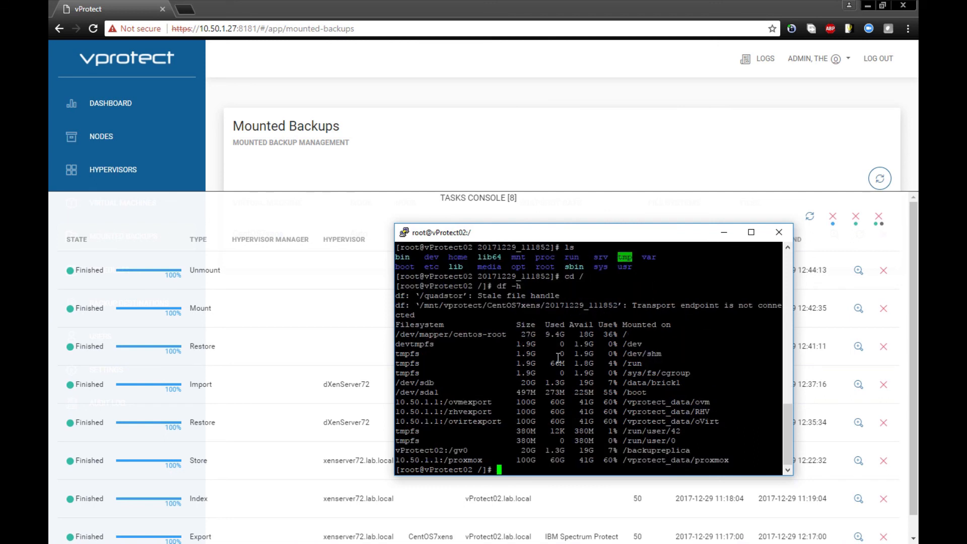
{"action": "mouse_move", "coordinate": [393, 210]}
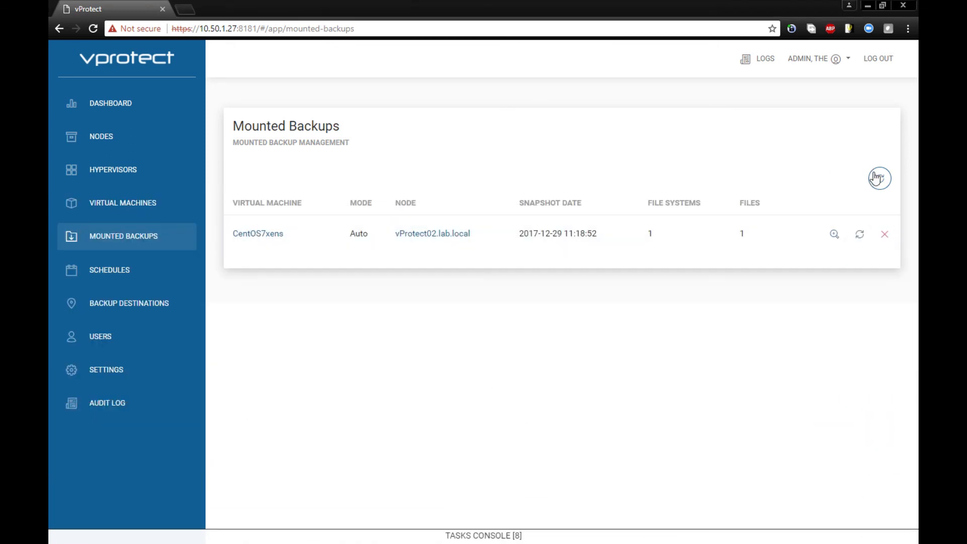
Refresh the Mounted Backups list to show no CentOS7xens mount remains
{"action": "left_click", "coordinate": [885, 235]}
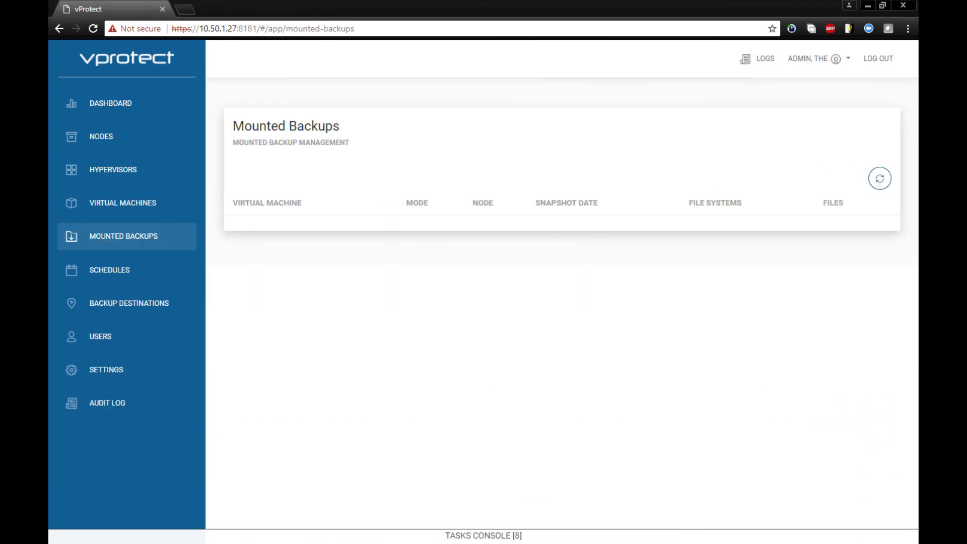